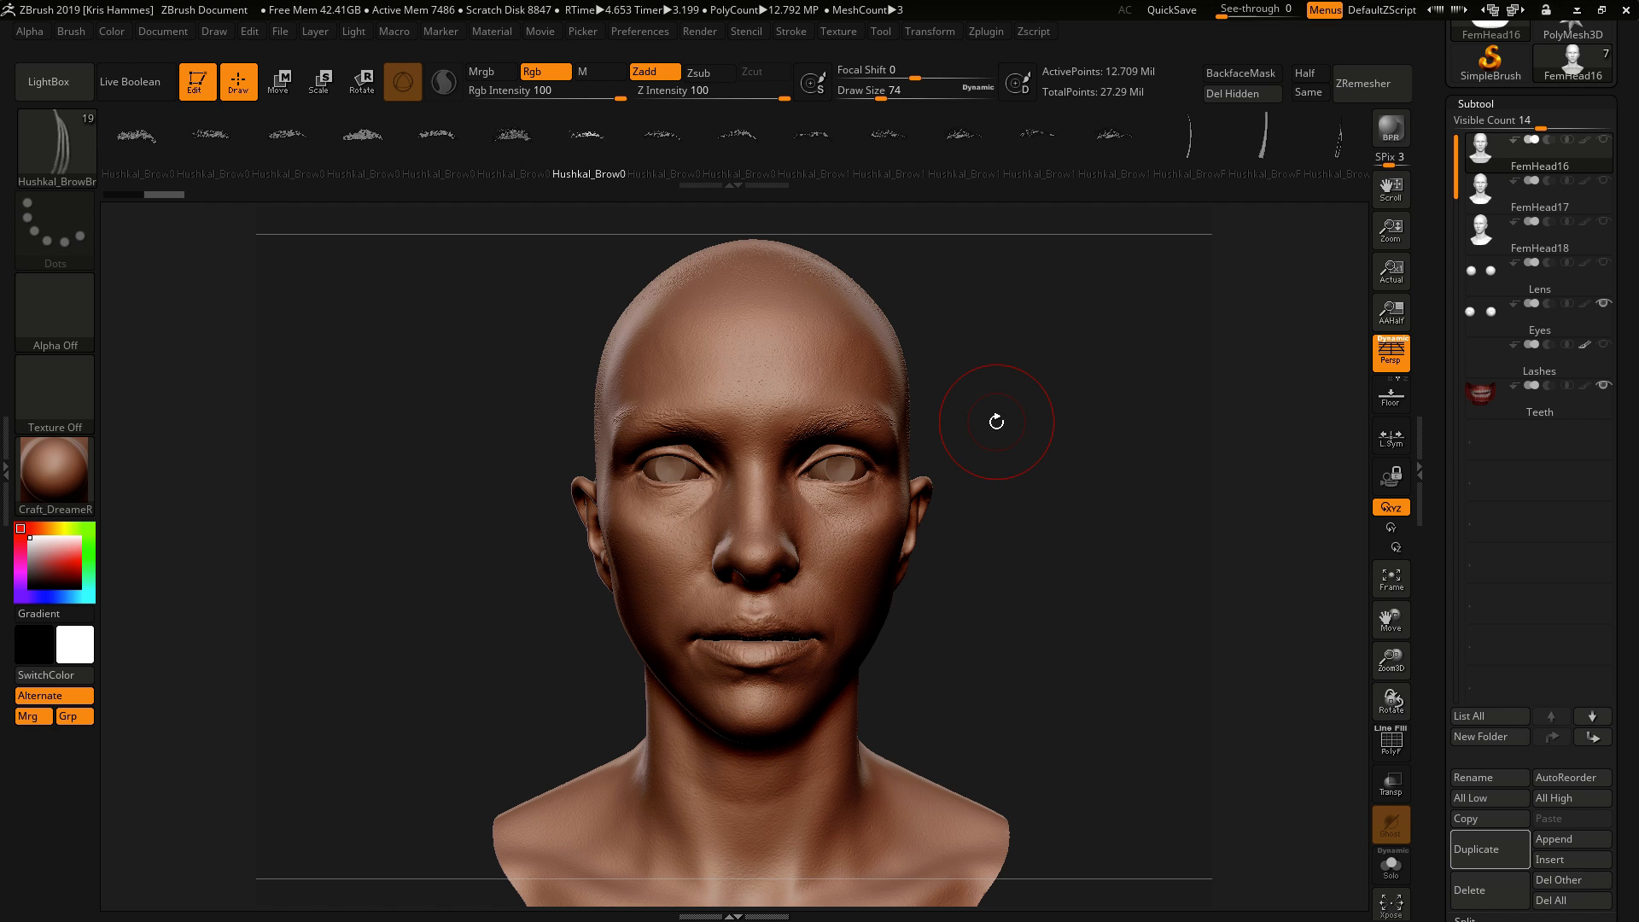
Step: Inspect the head from the side, then load the Hushkal_BrowBrush.zbp preset via Brush > Load Brush
drag(996, 421, 358, 577)
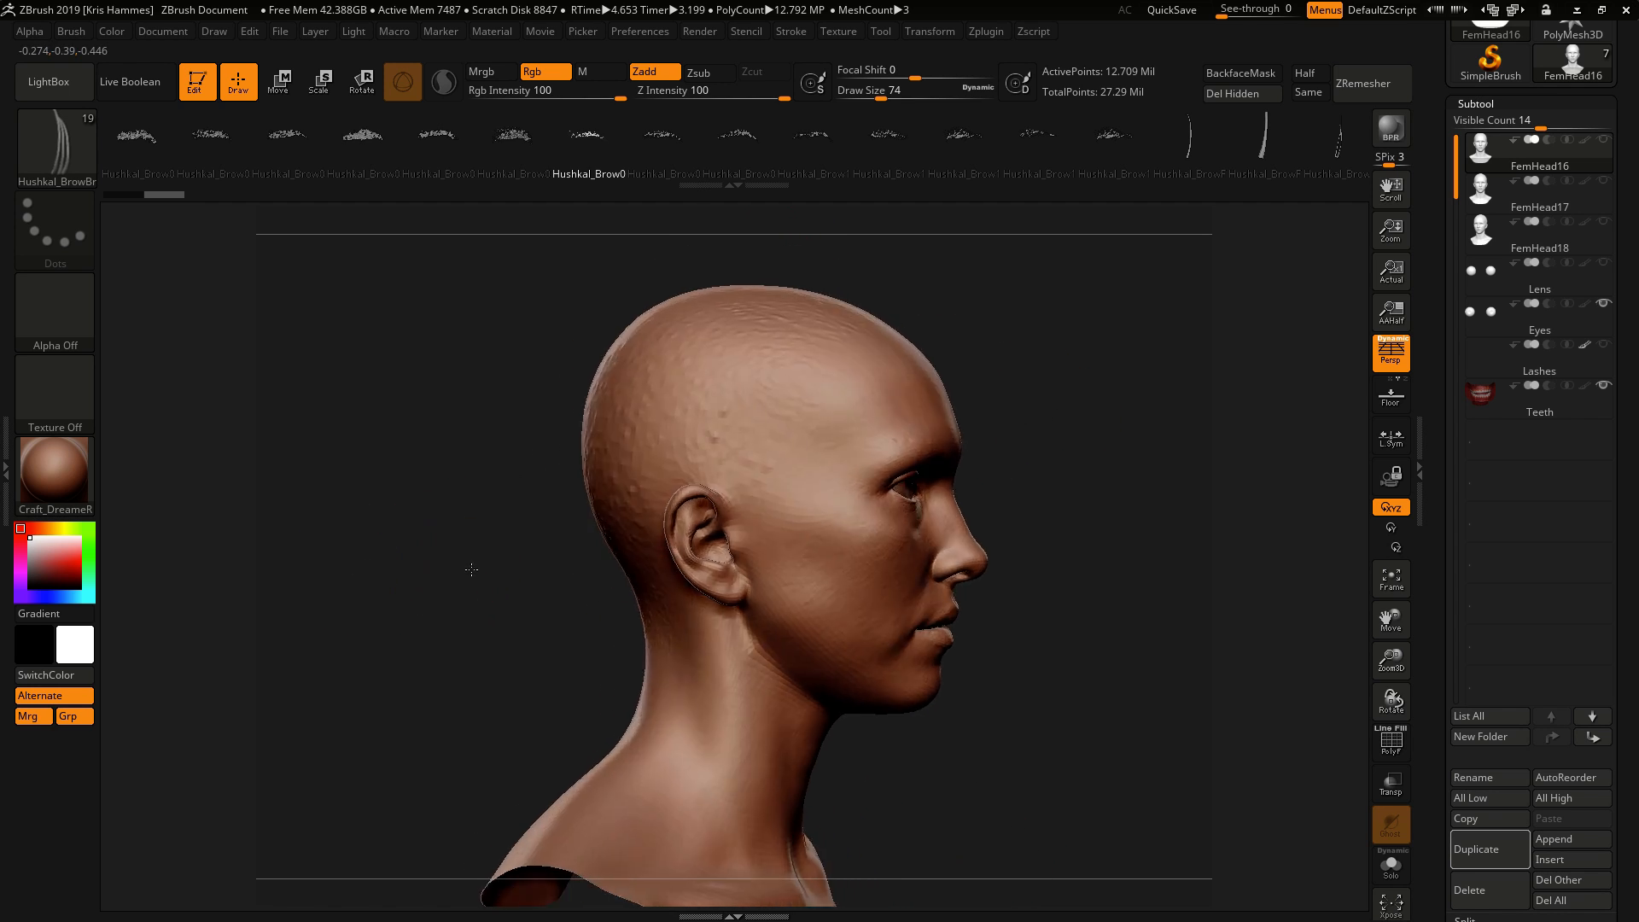
drag(471, 570, 1026, 455)
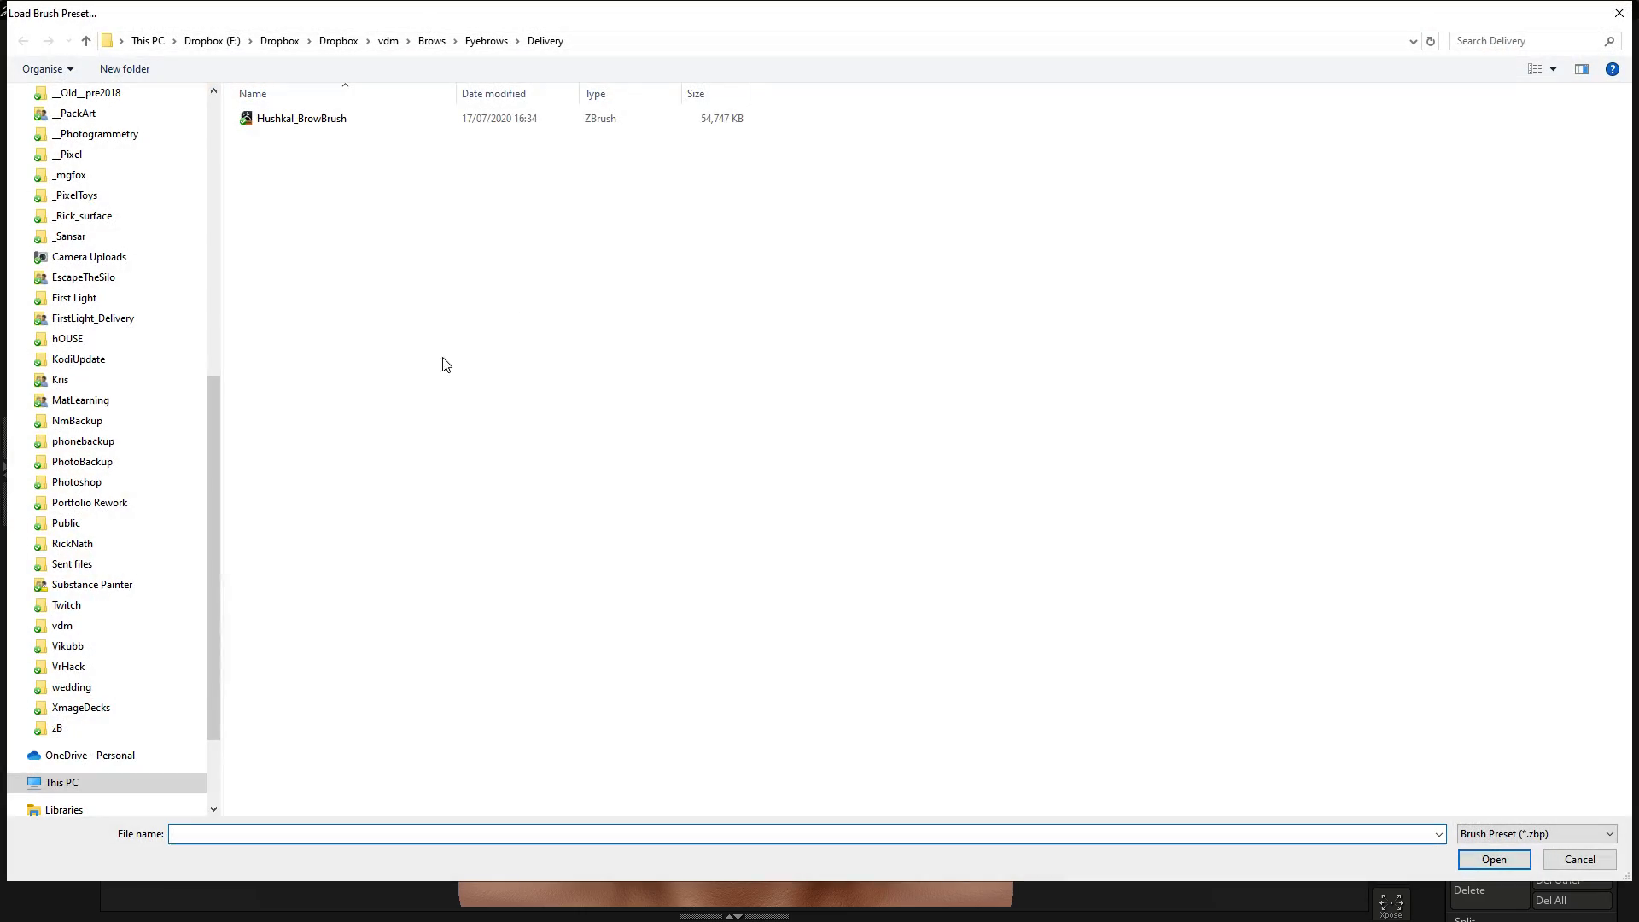
mouse_move(380, 201)
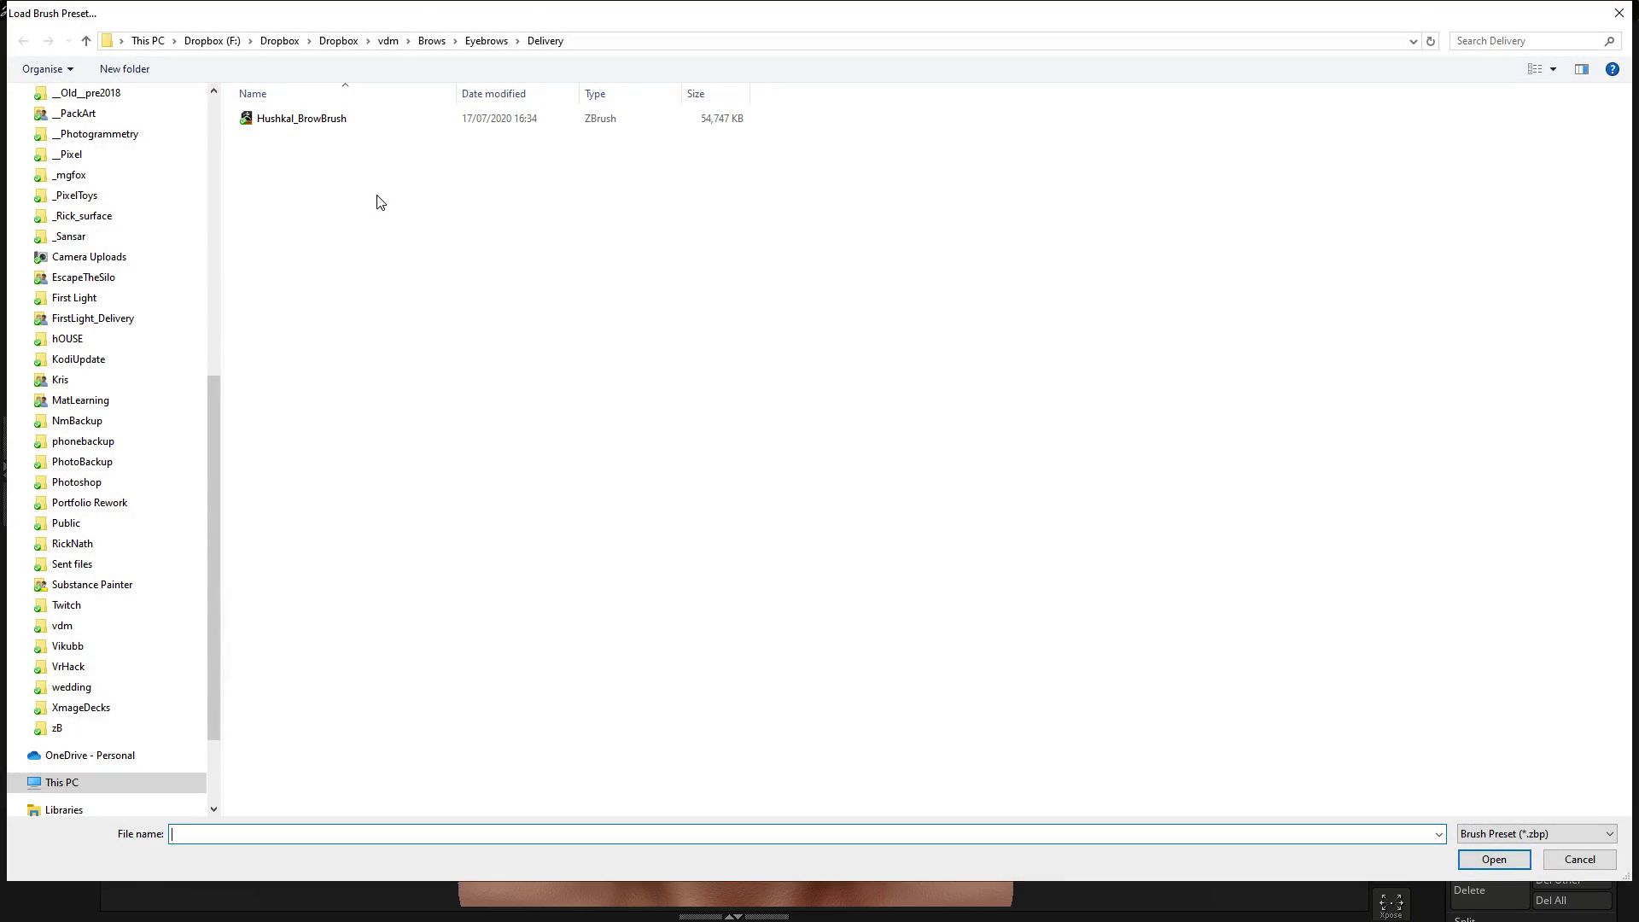
click(1494, 859)
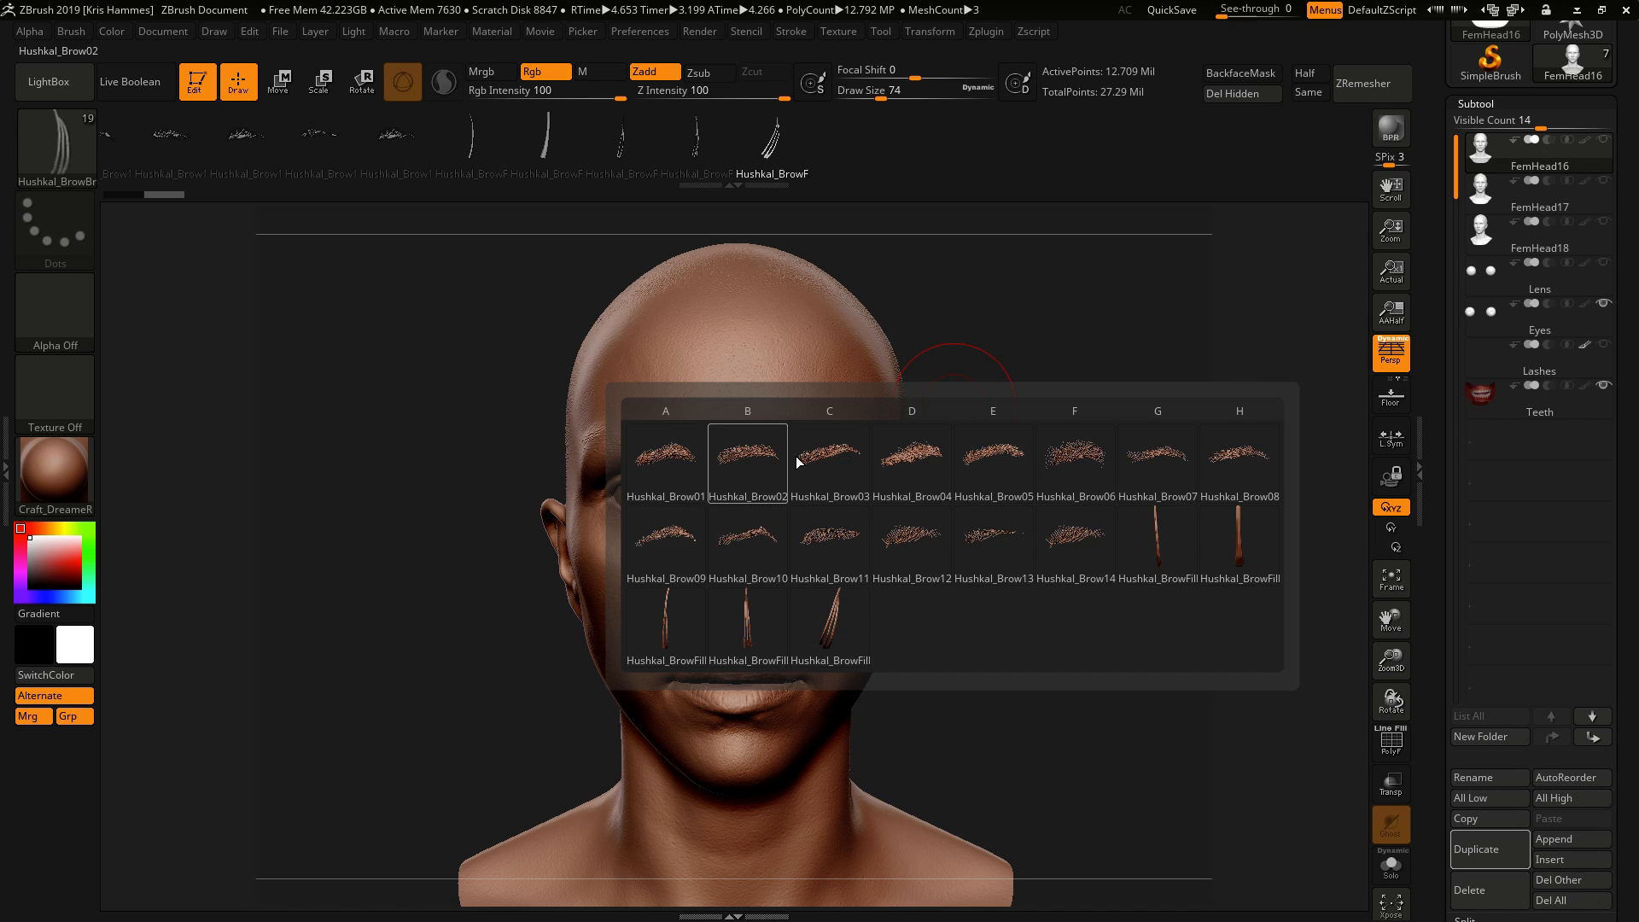
Step: Choose the Hushkal_Brow02 brush and attempt a stroke, hitting the subdivision-level warning
click(1240, 456)
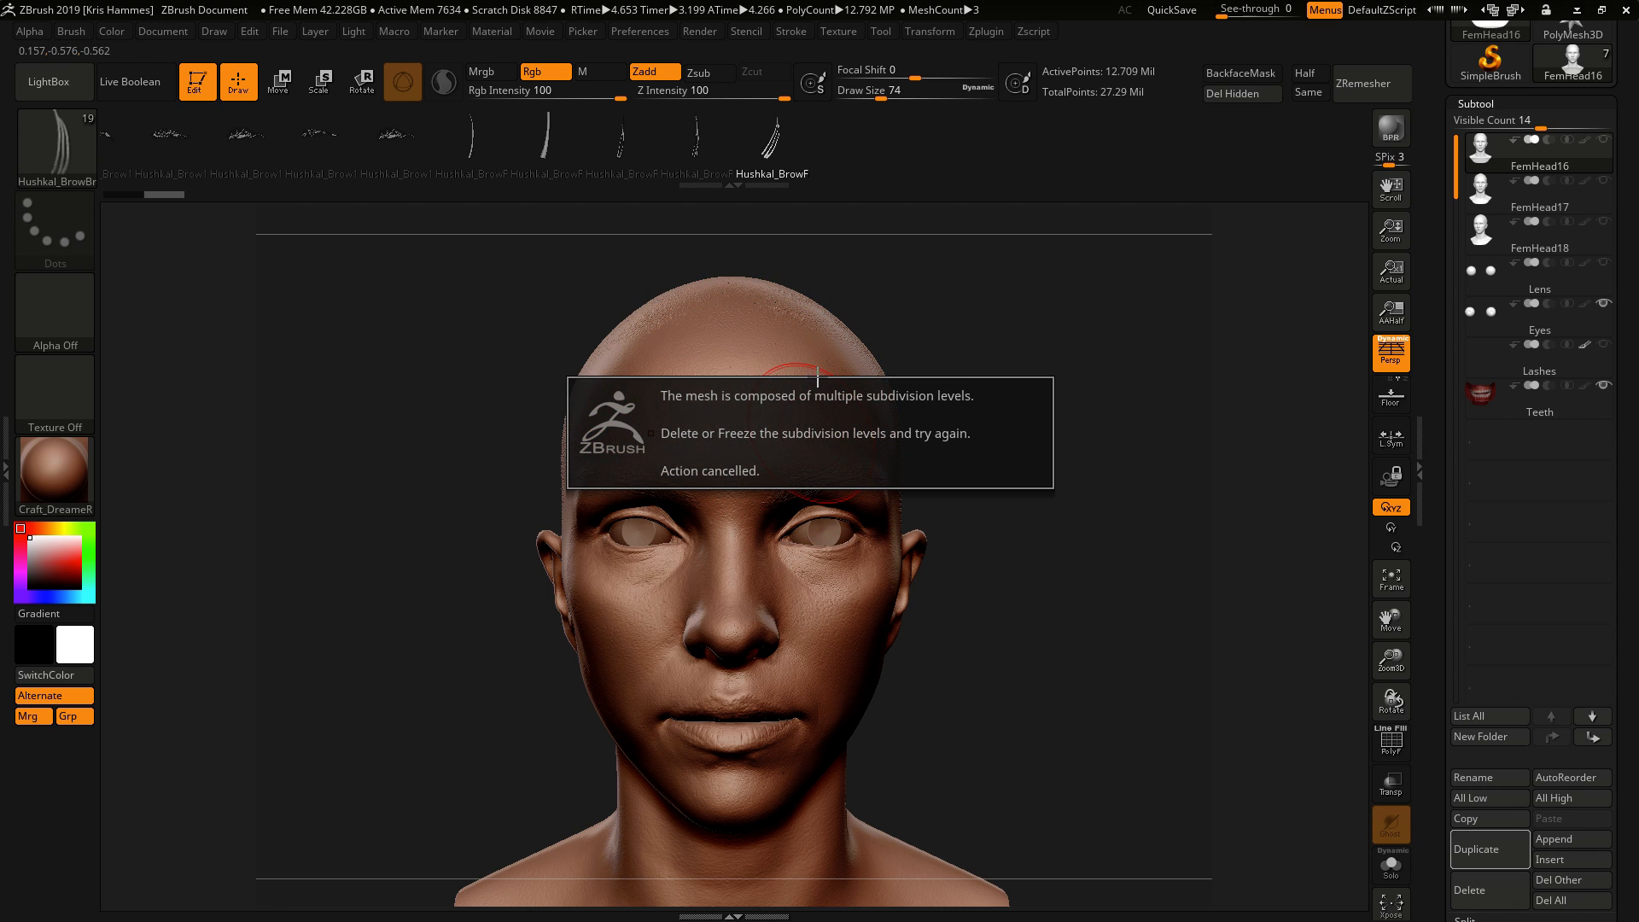
mouse_move(941, 339)
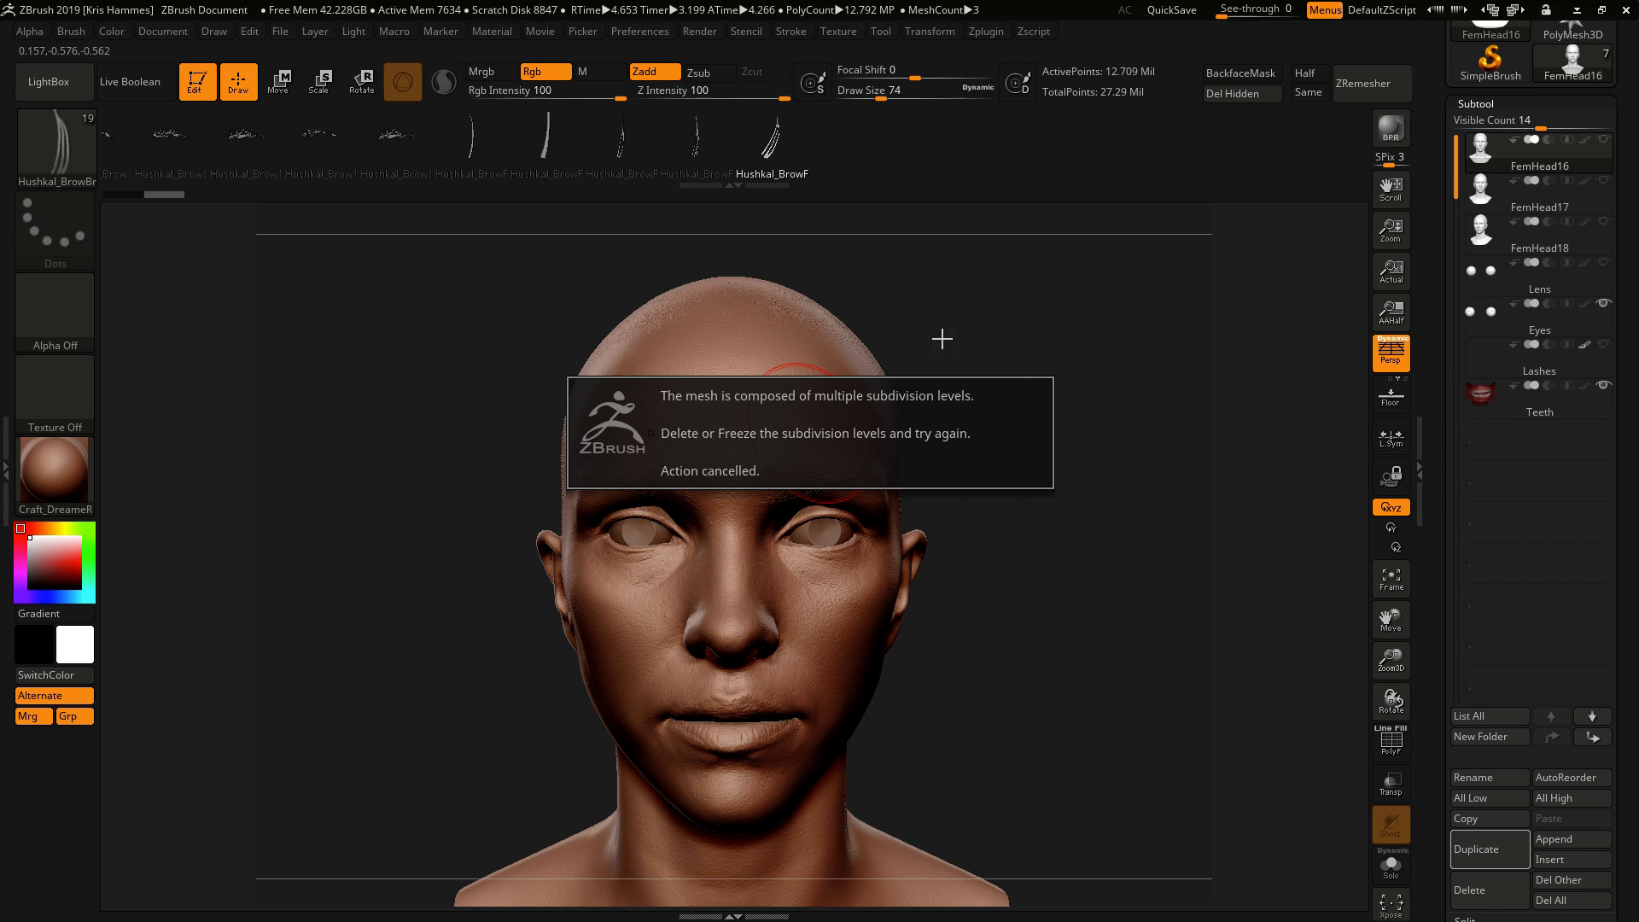
mouse_move(932, 477)
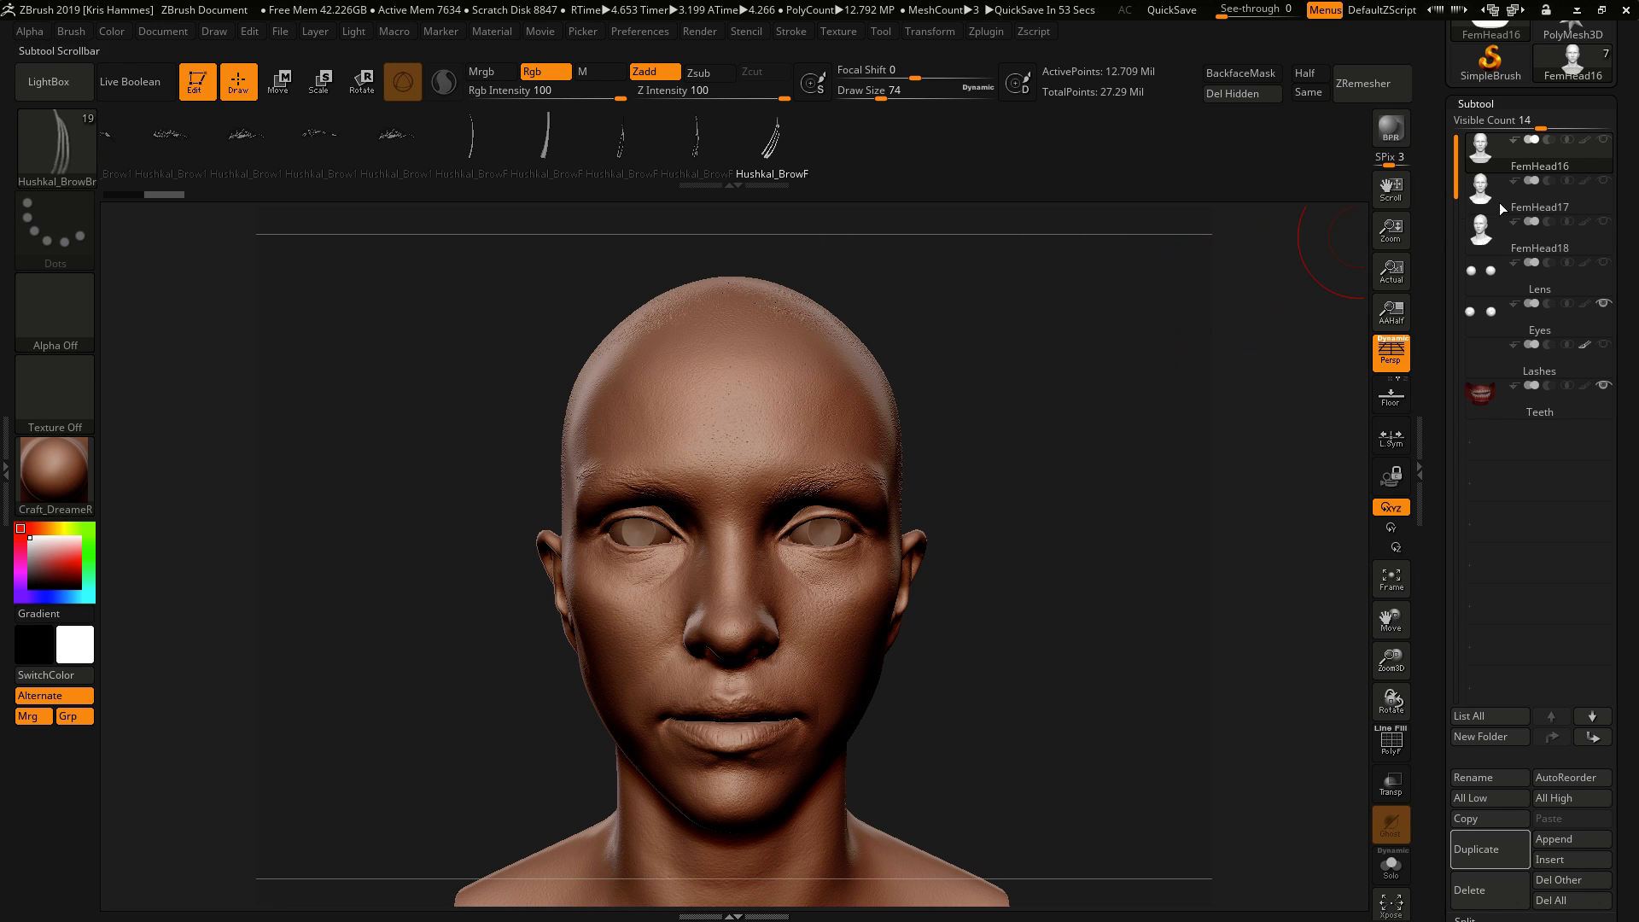
Step: Switch through FemHead17 to the FemHead18 subtool and draw a brow strand over its right eyebrow
click(1537, 207)
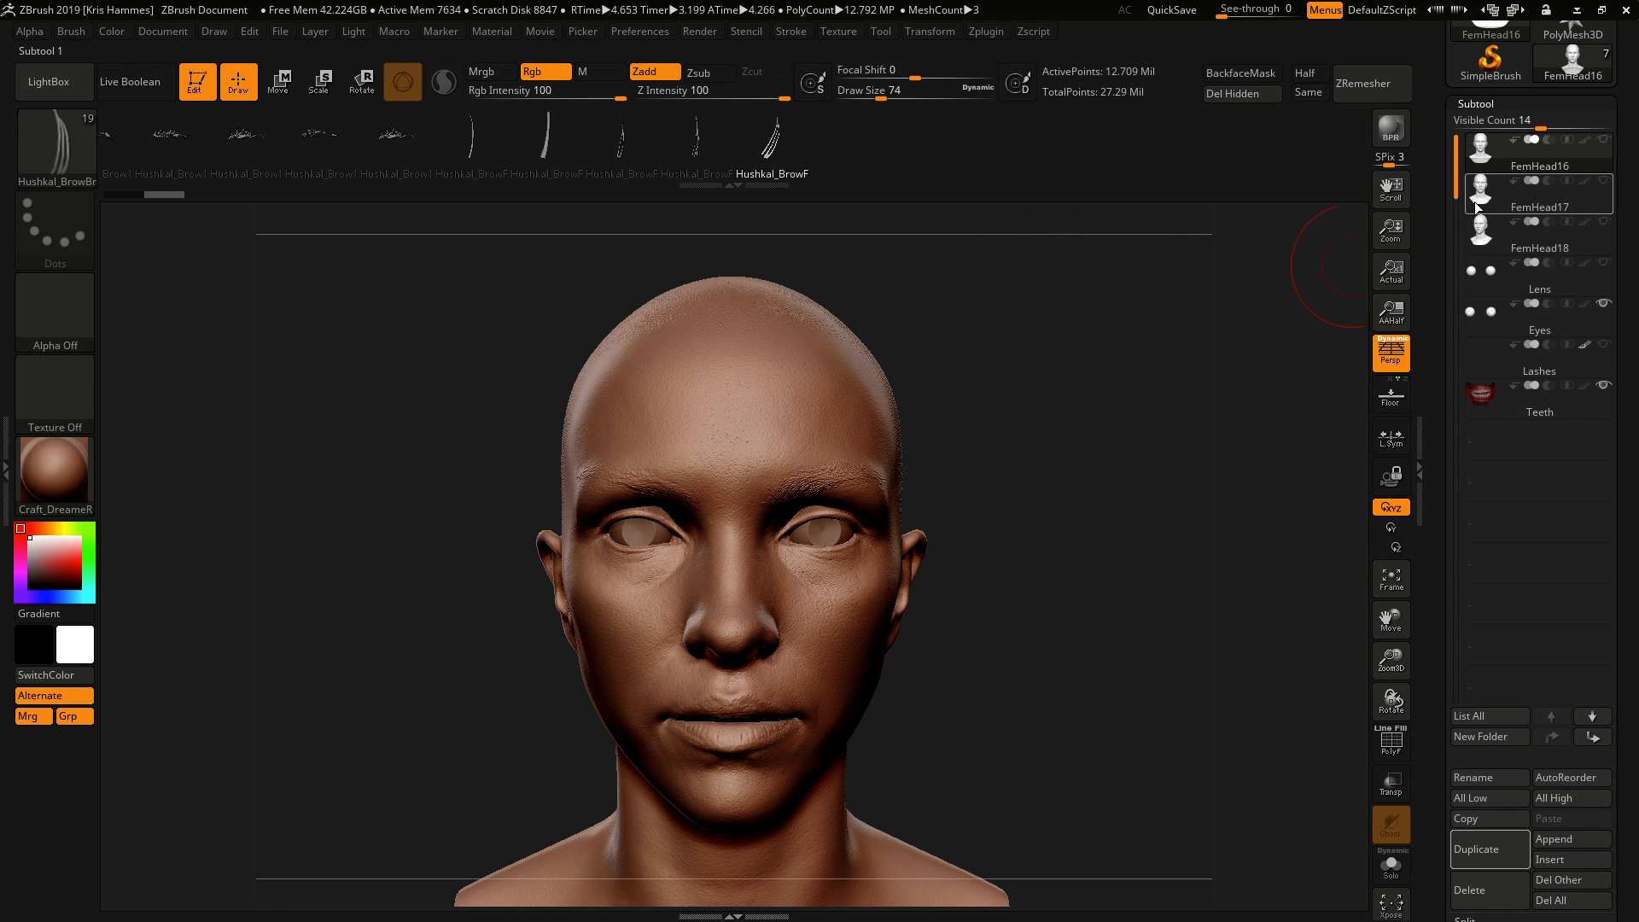
click(1538, 195)
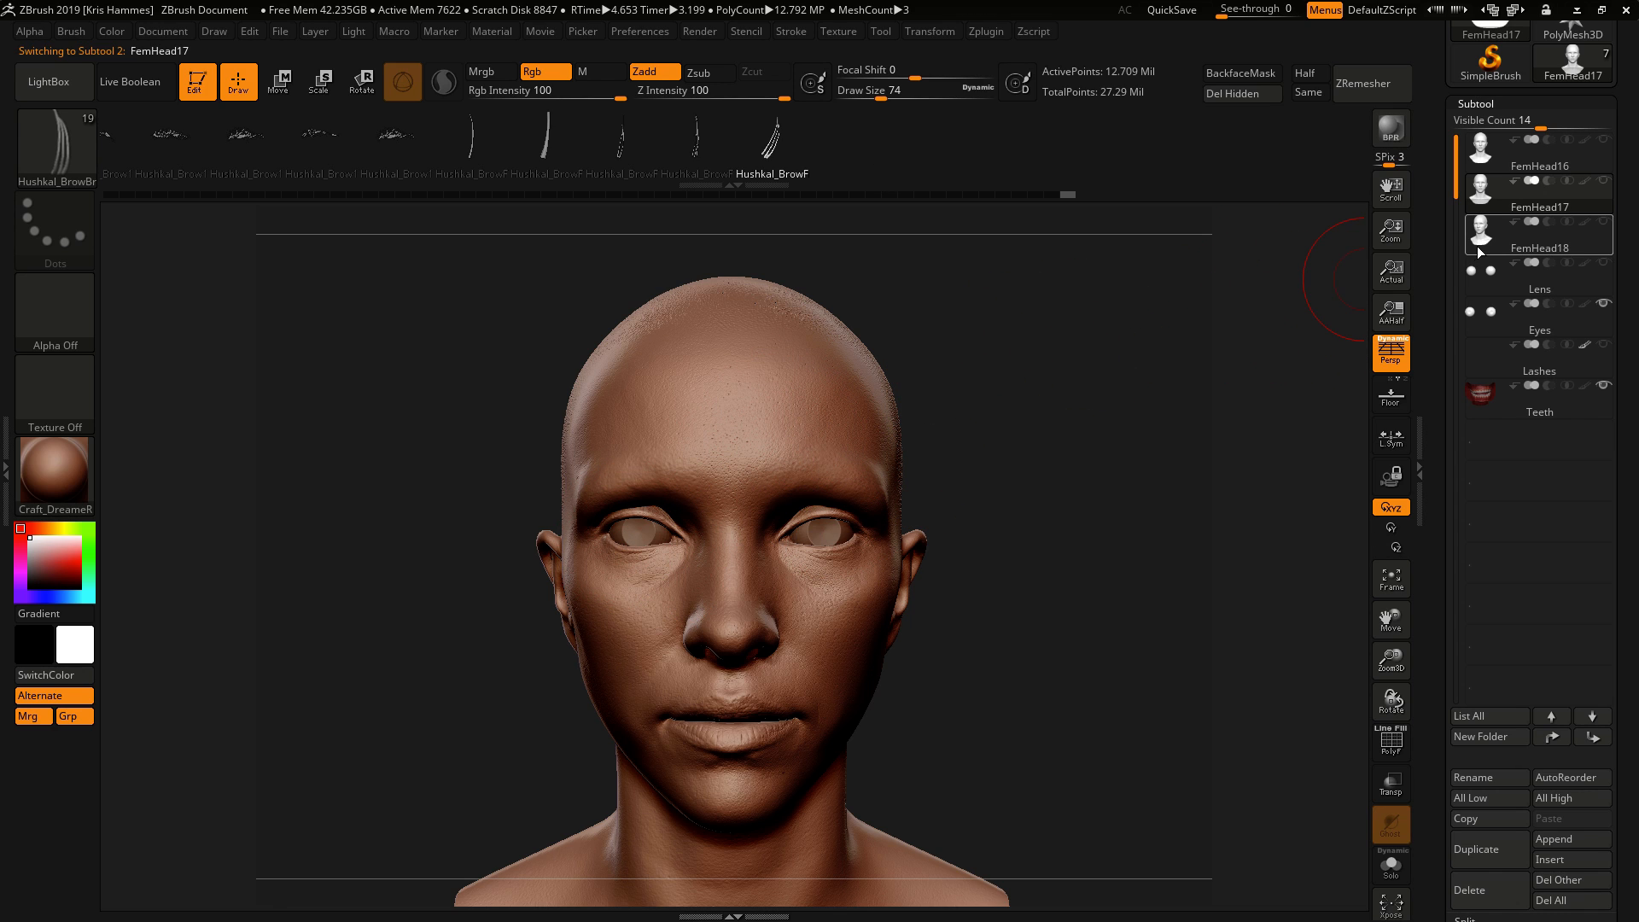
click(1537, 238)
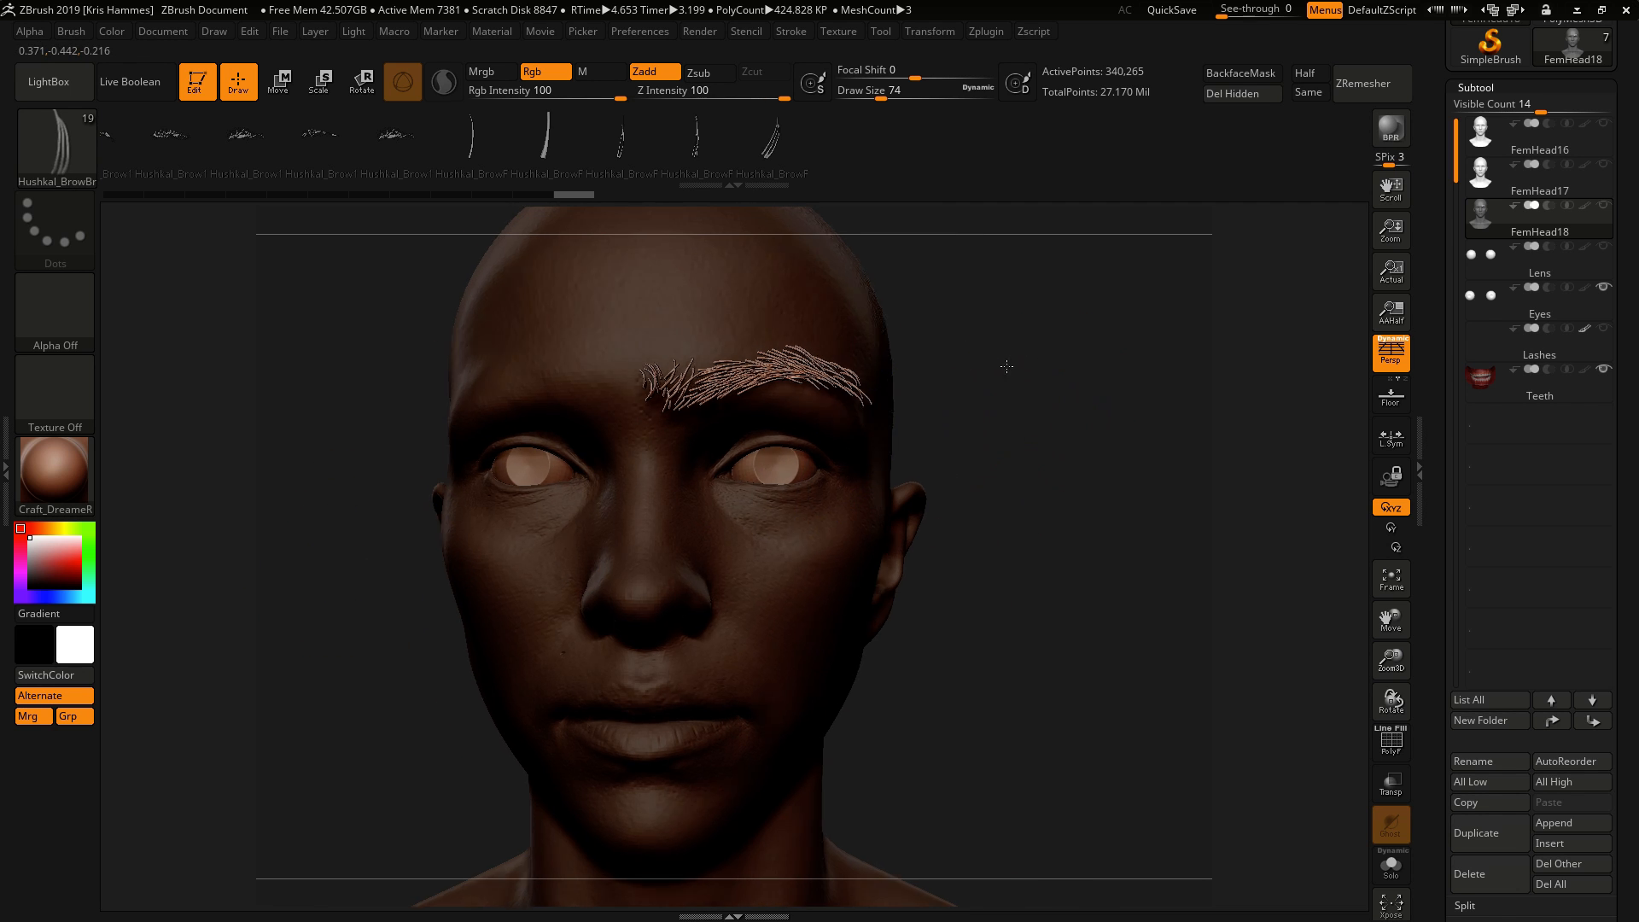
Step: Check the brow strands from below, then enter Move mode to get the Gizmo 3D on them
drag(1007, 367, 1058, 363)
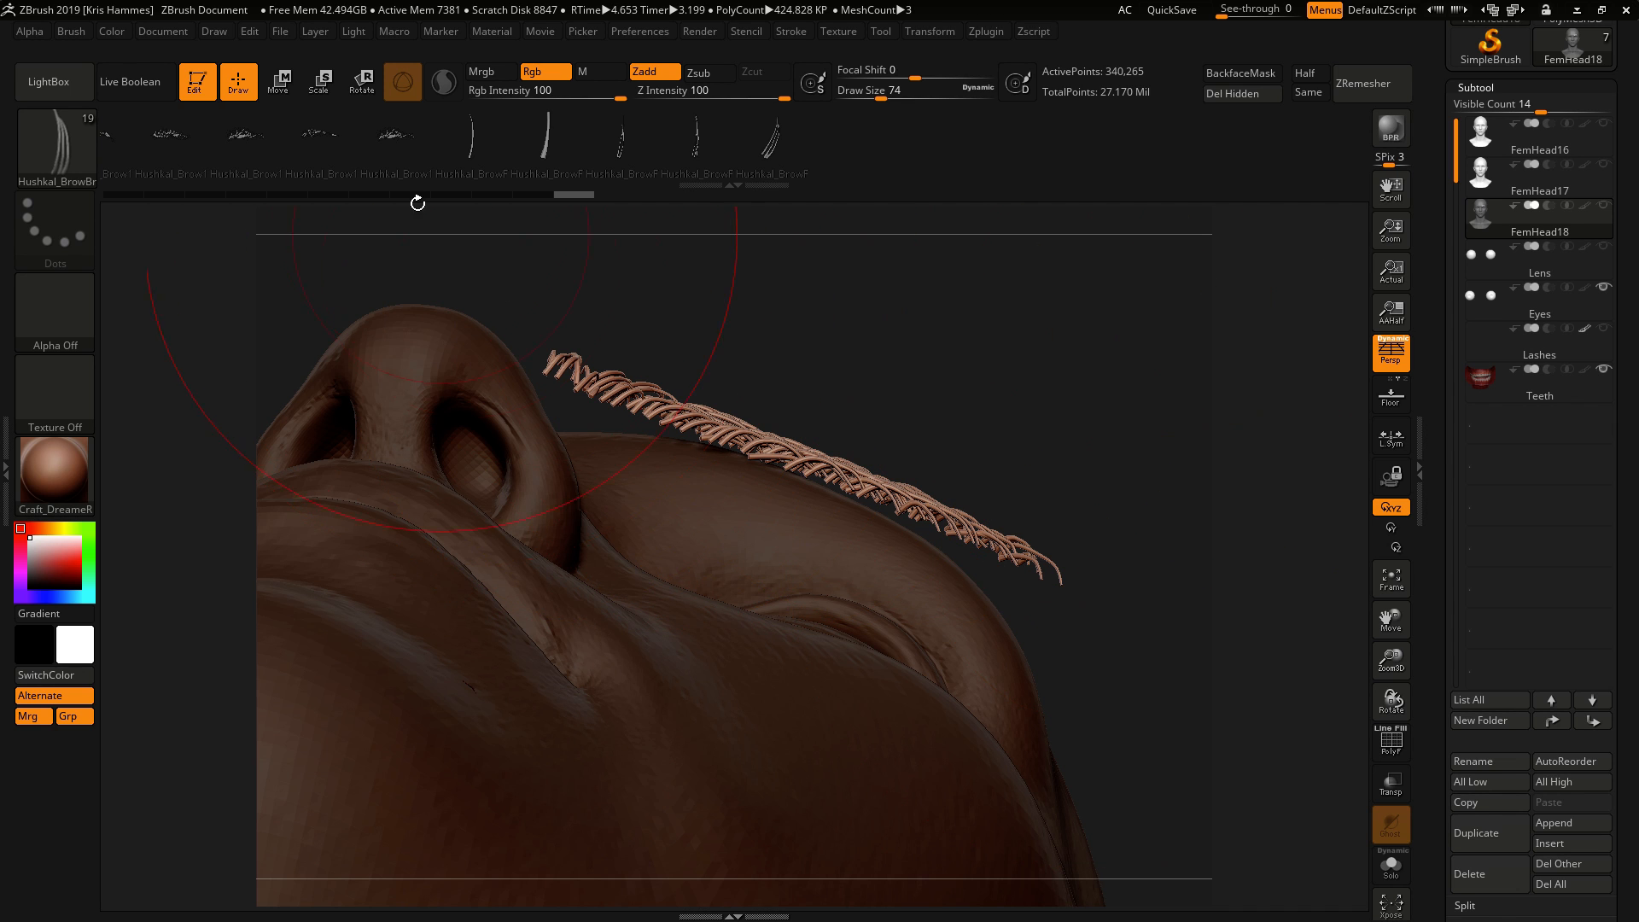
click(278, 82)
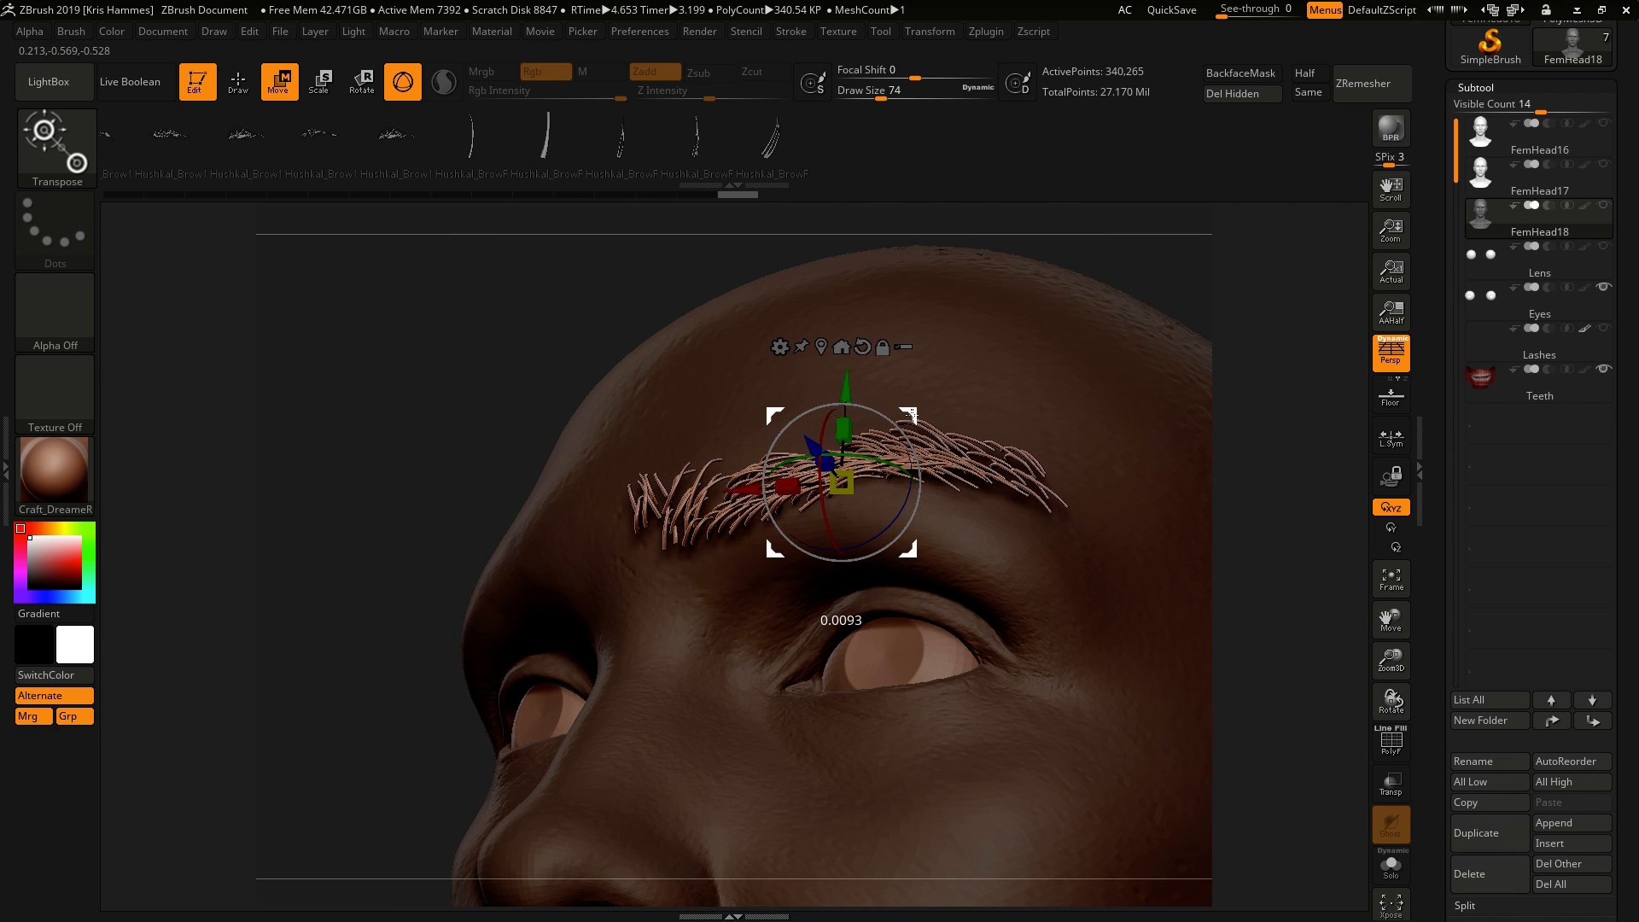
Step: Bend the eyebrow strands with the Bend Arc deformer so their ends follow the forehead
drag(845, 481, 789, 434)
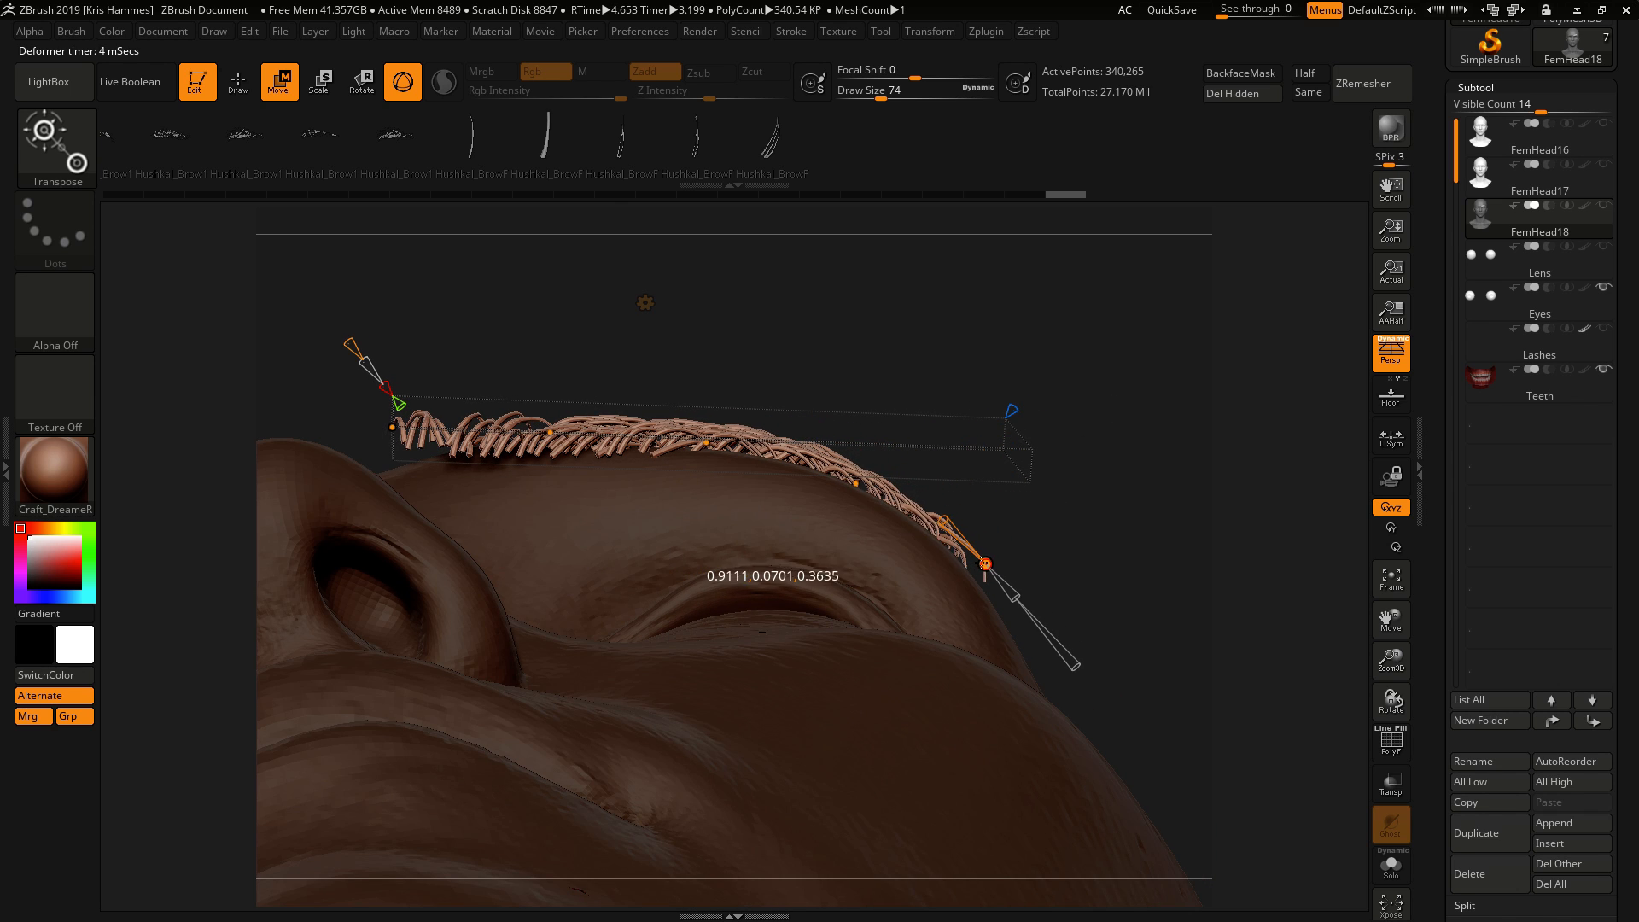
Step: Pull the brow's inner end down and reshape the strands into a wider curved arch, checking fit from below
drag(988, 560, 418, 467)
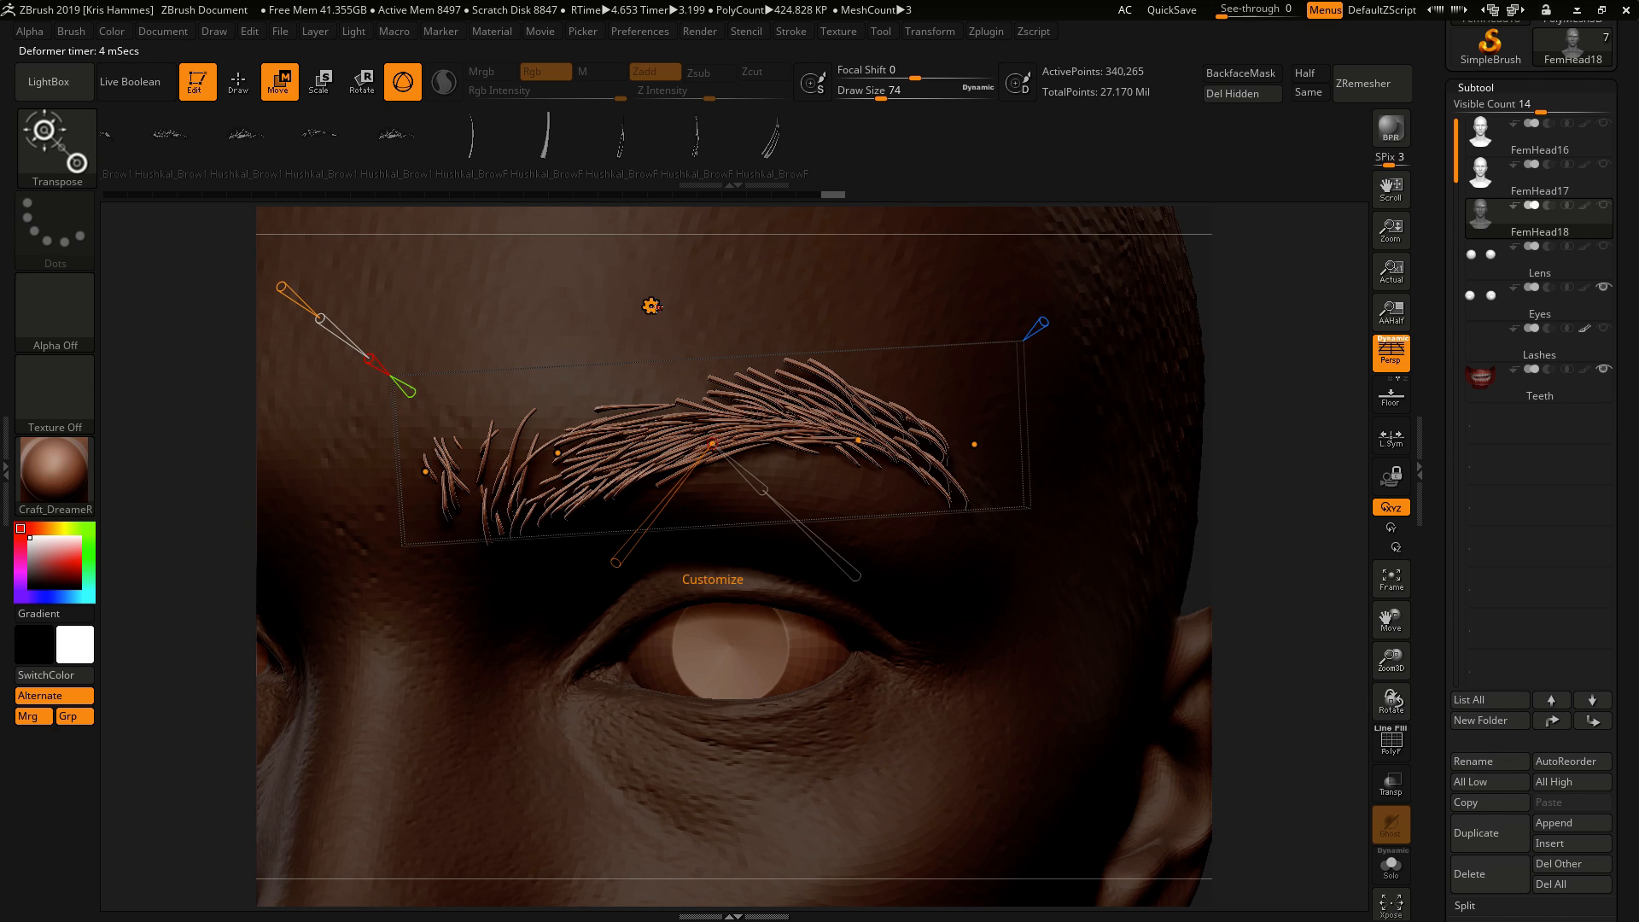
drag(711, 446, 856, 442)
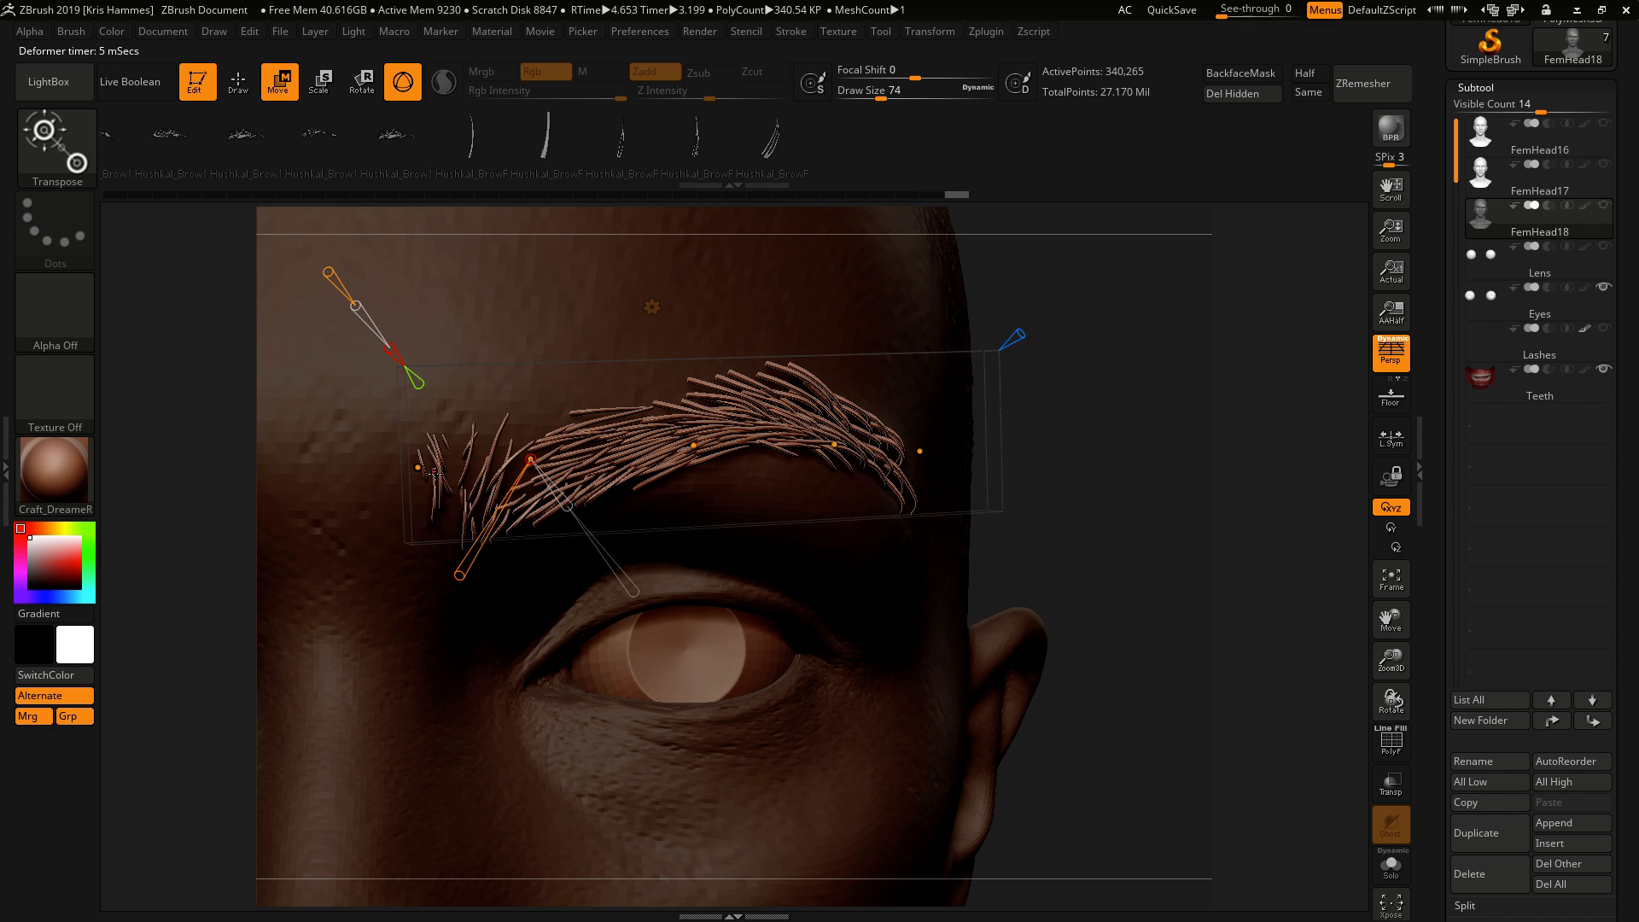
drag(532, 459, 475, 522)
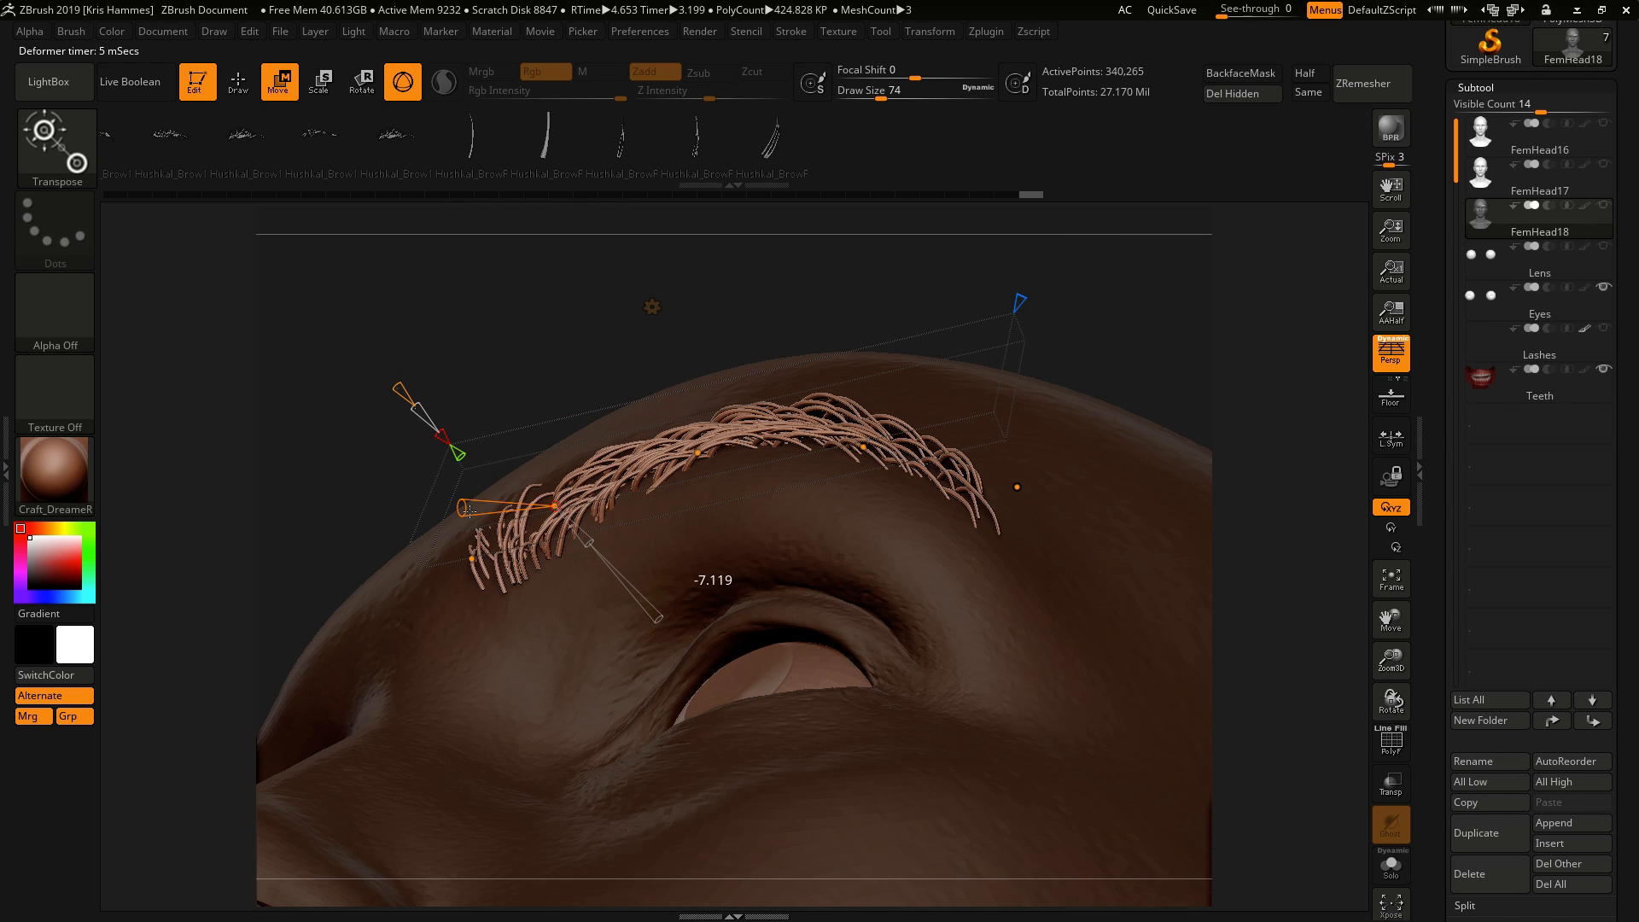
drag(585, 533, 469, 559)
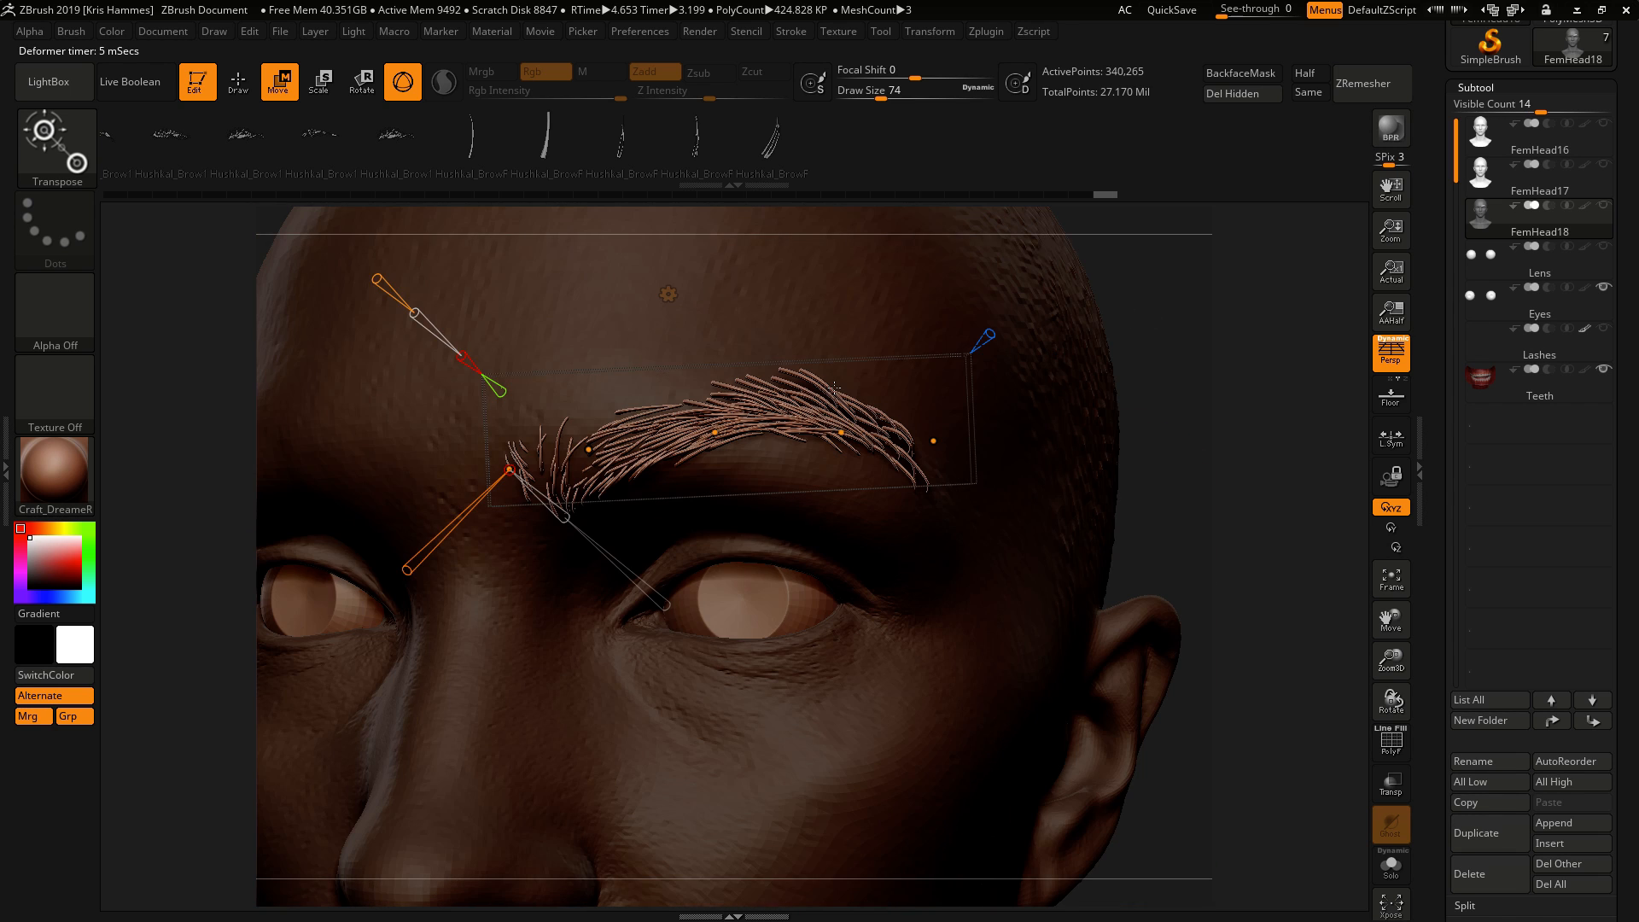
mouse_move(1172, 364)
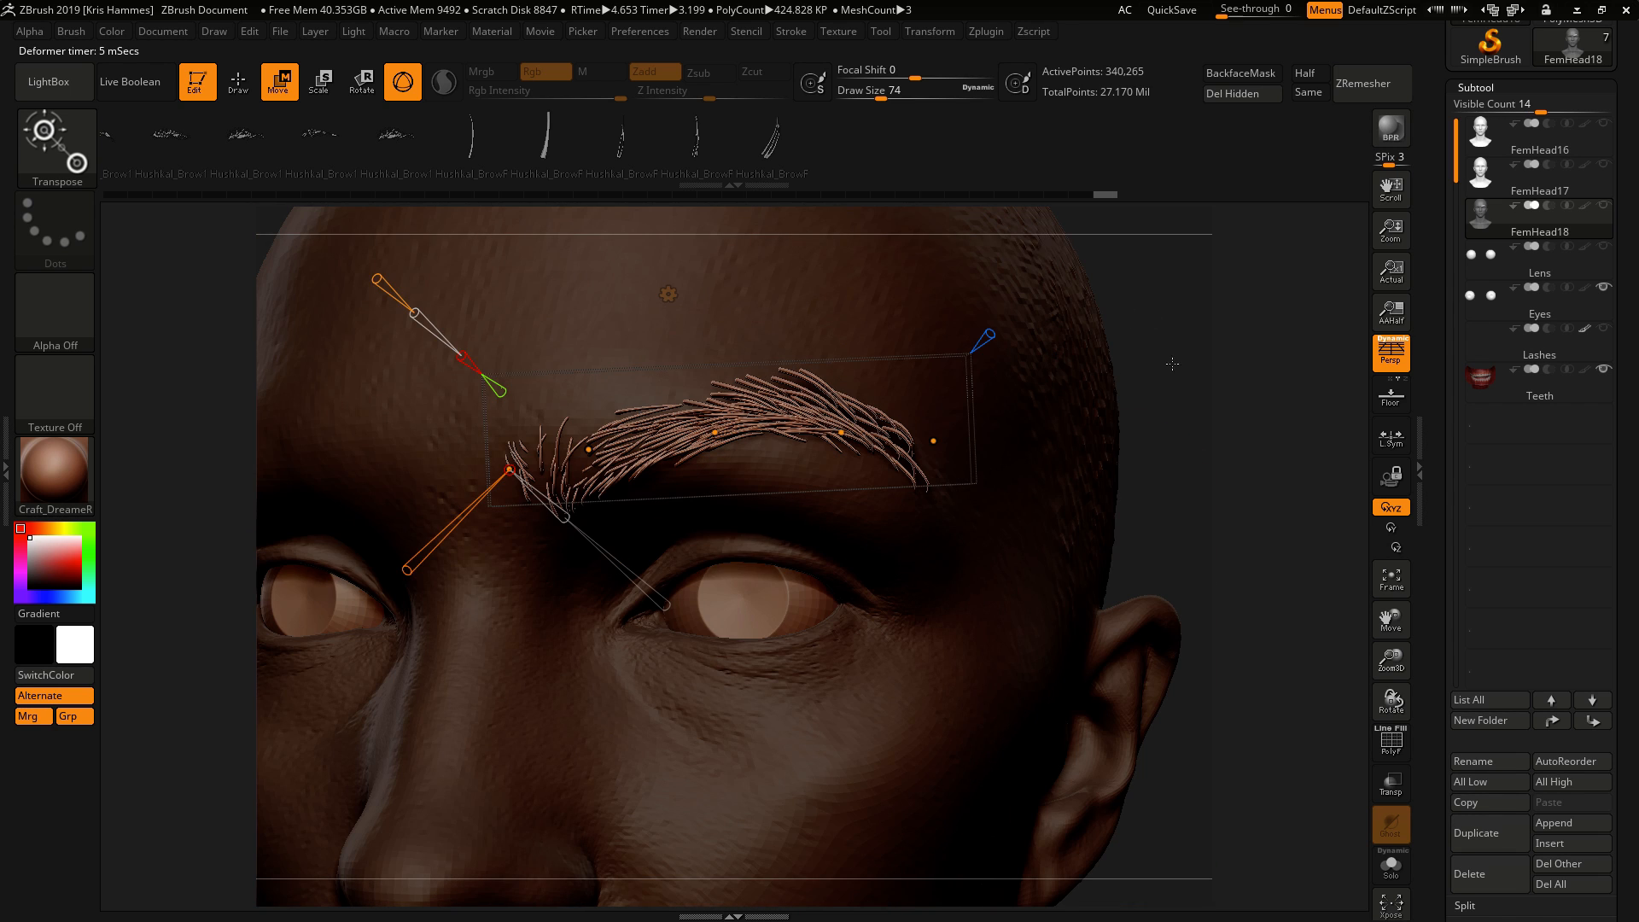
drag(511, 469, 717, 436)
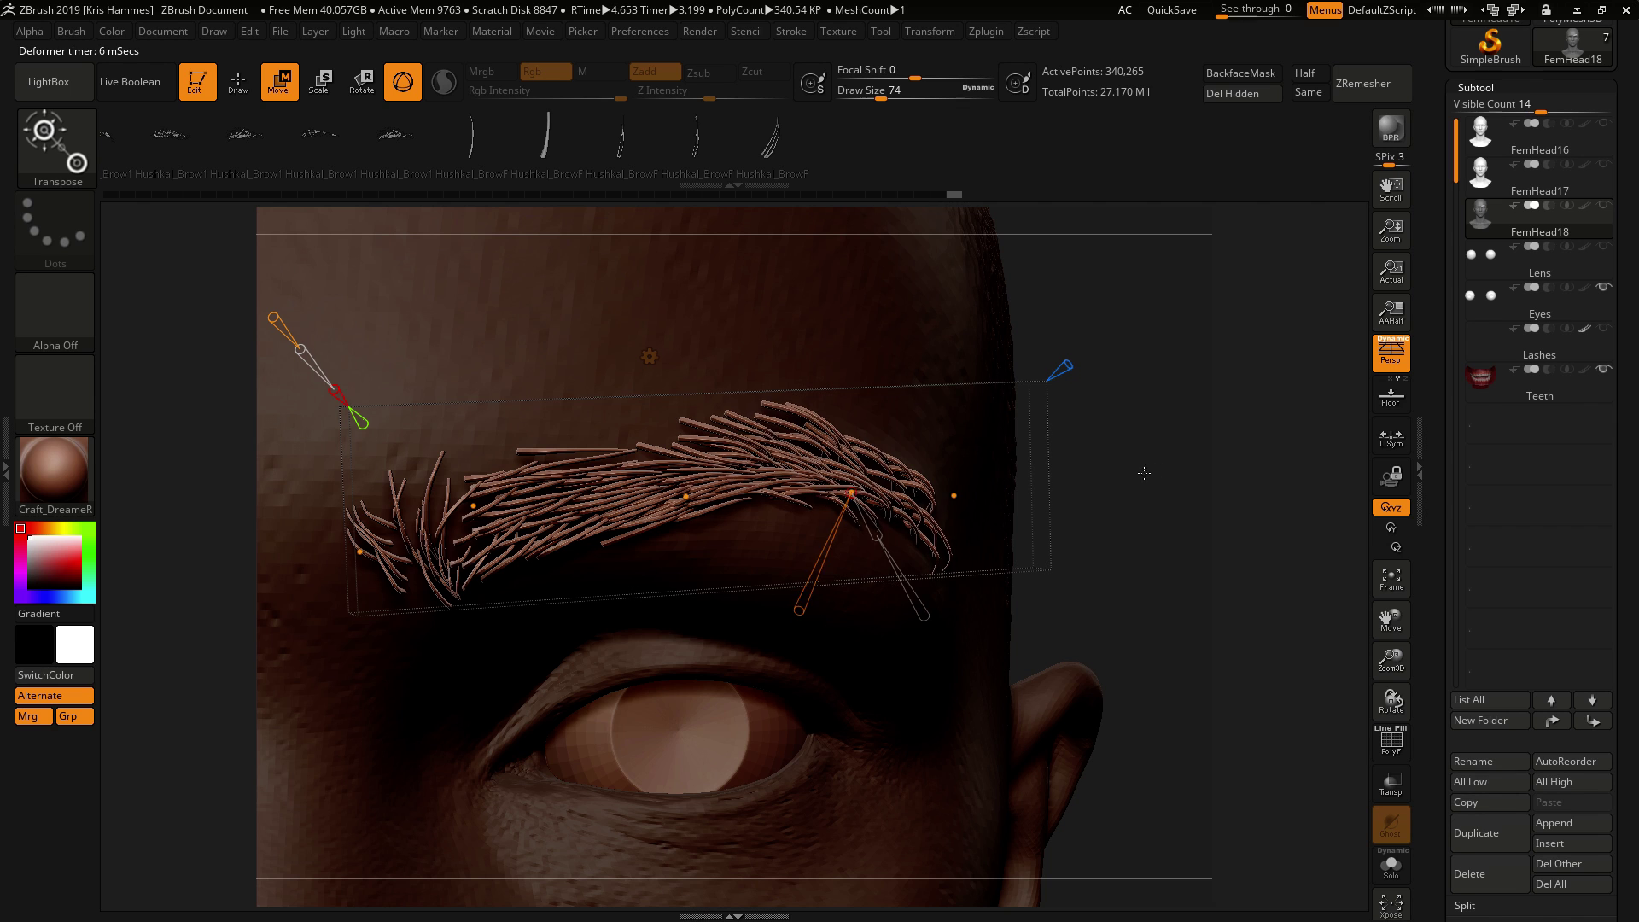
Step: Leave Move mode for Draw mode and bring up the brush library
click(238, 82)
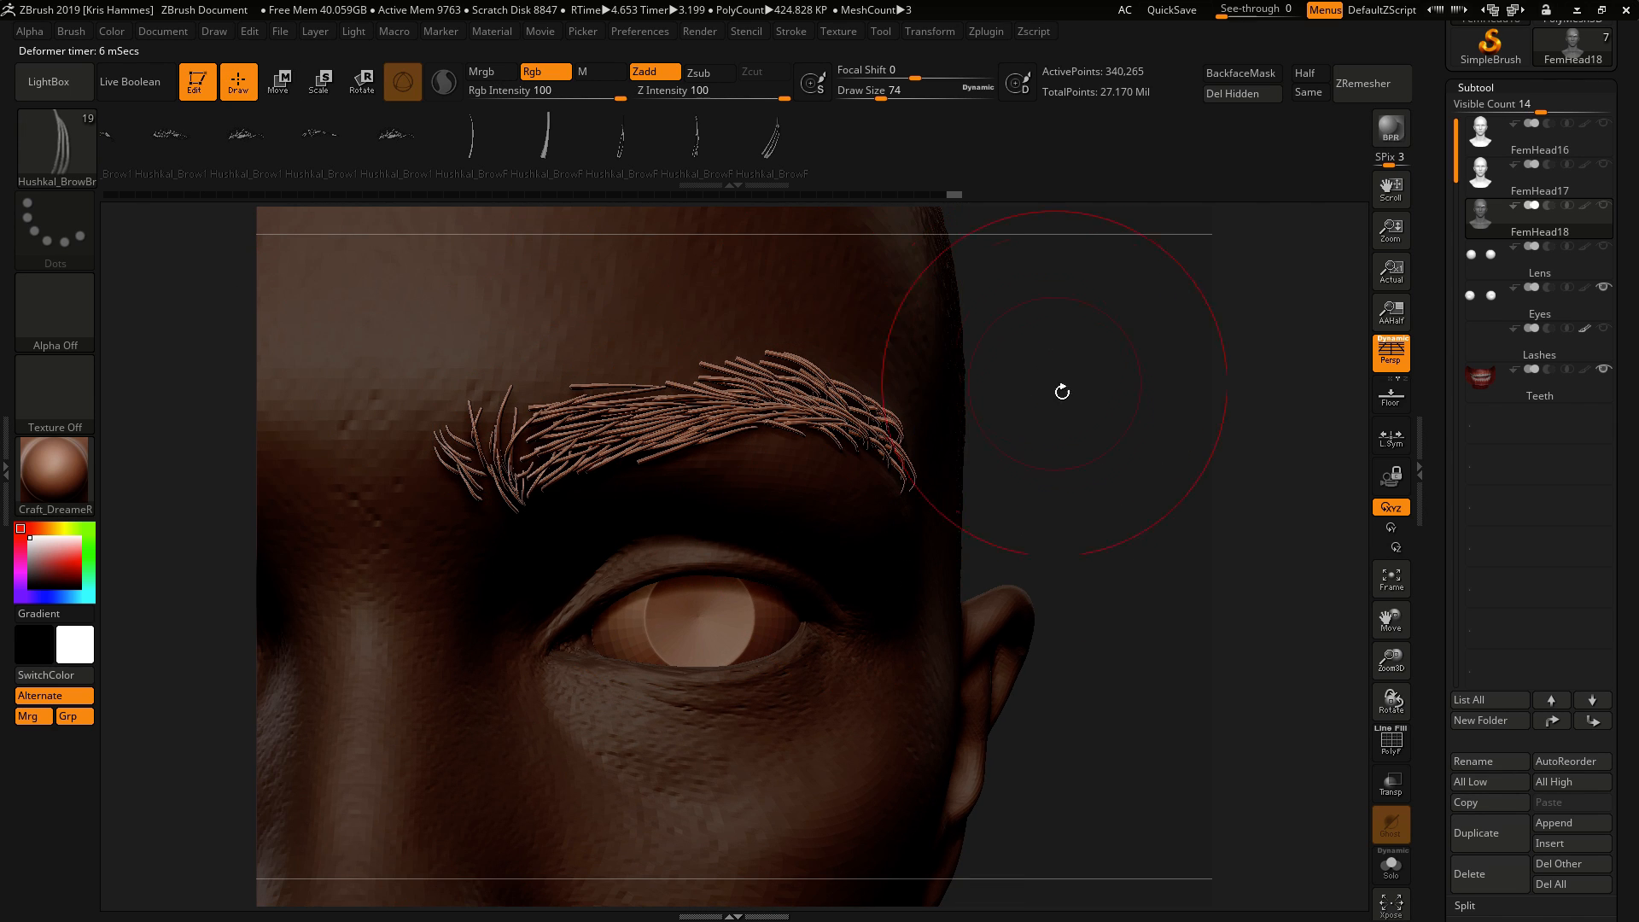
click(402, 82)
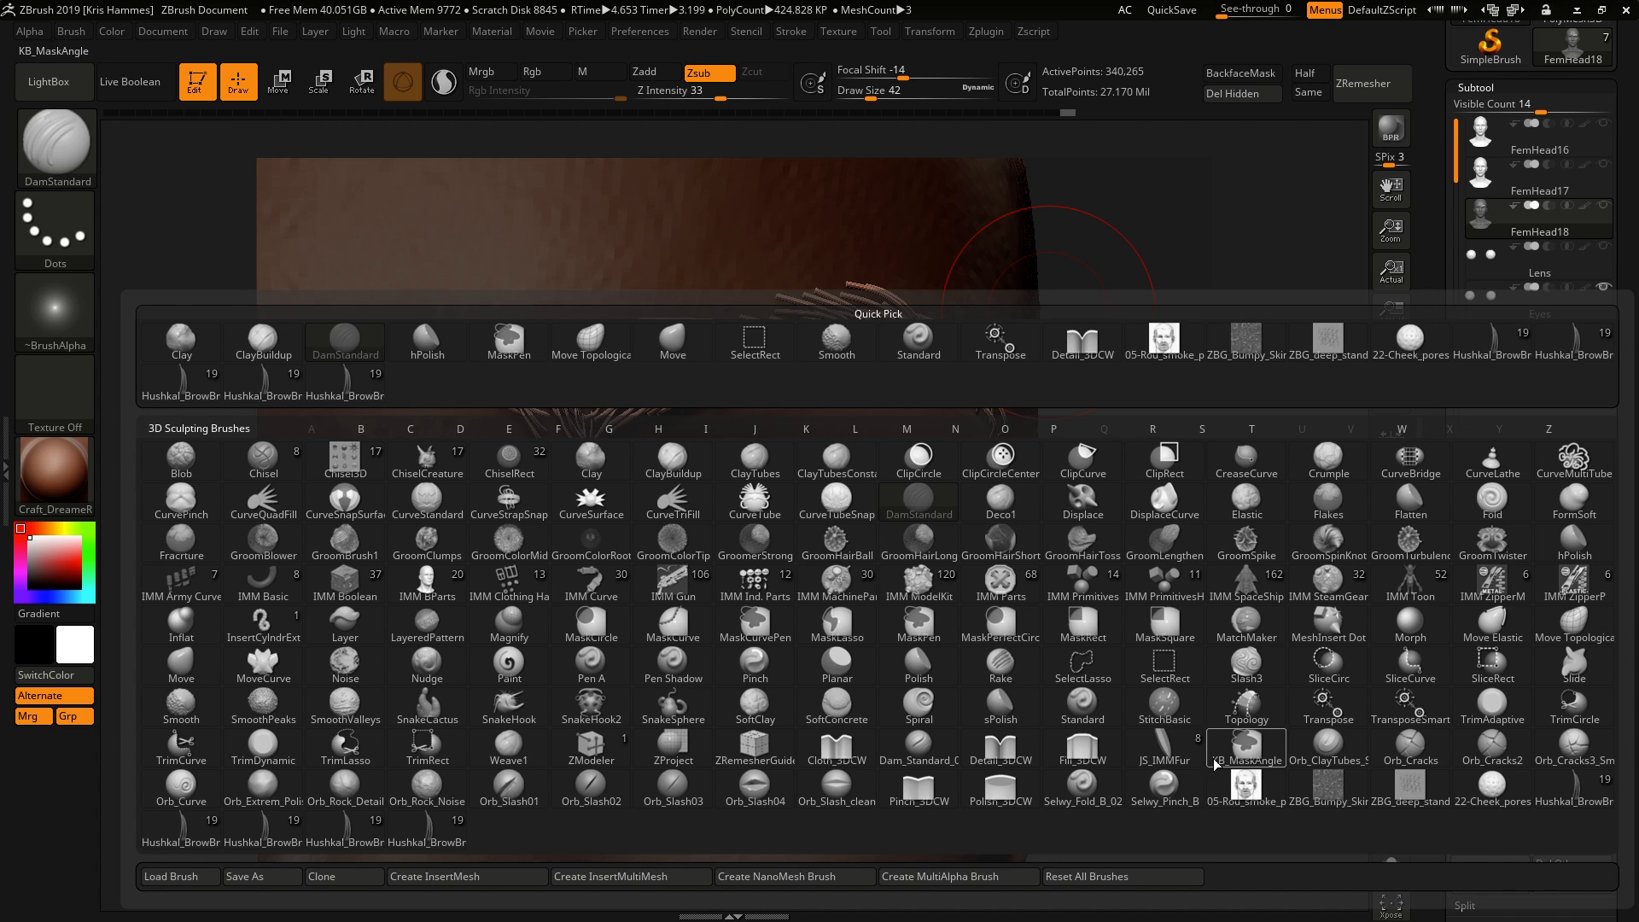
mouse_move(1004, 757)
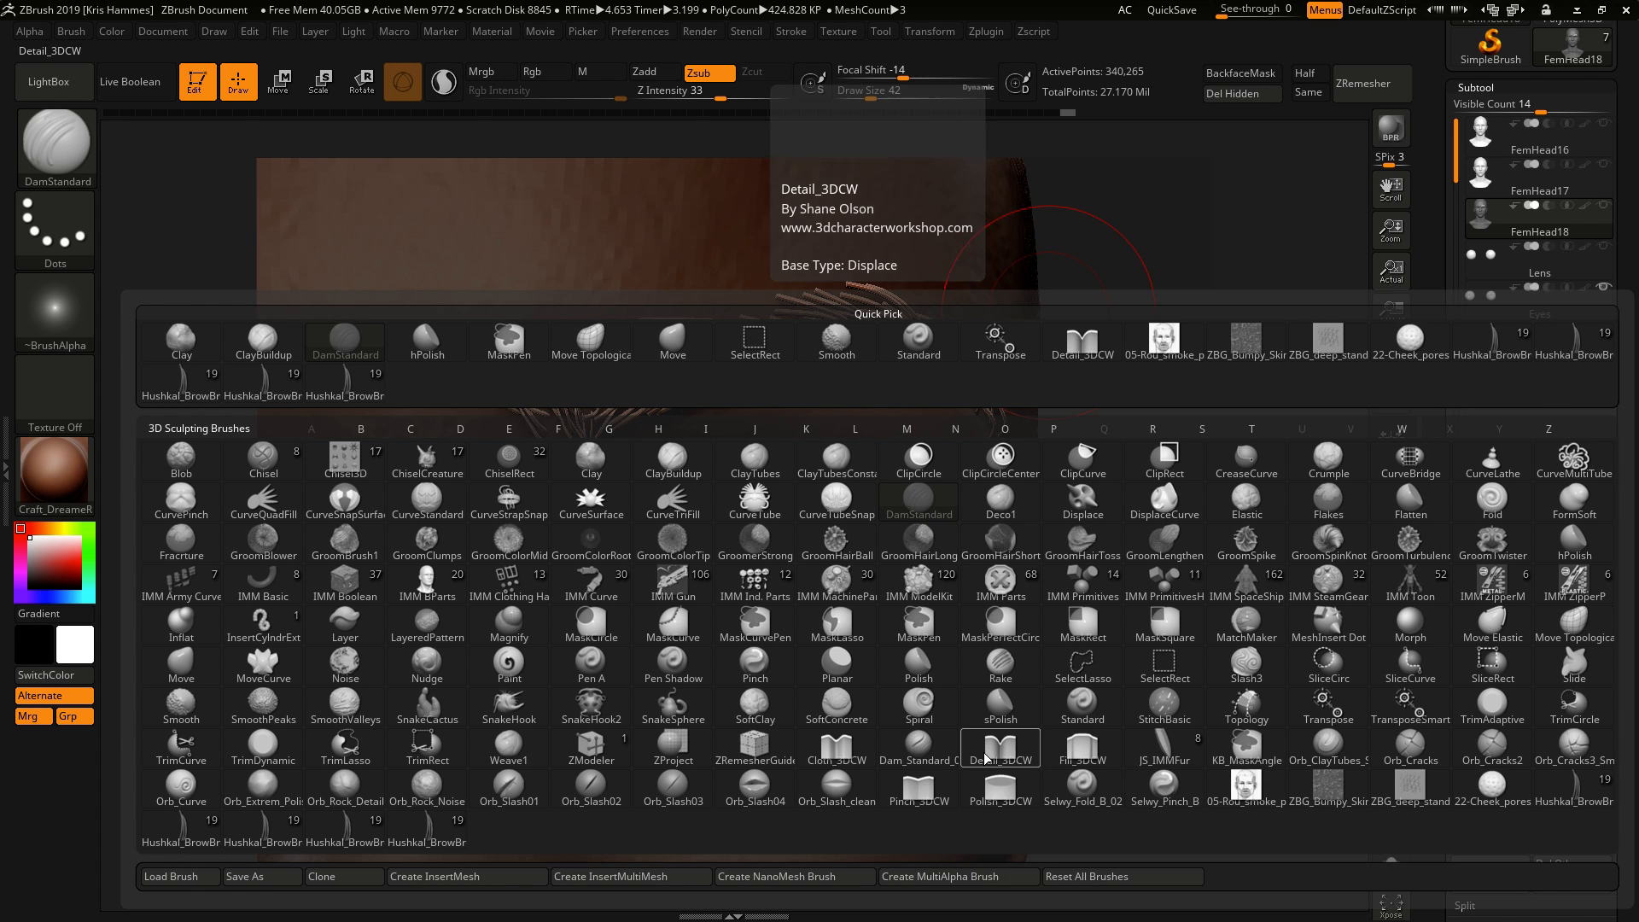
Step: Select the Detail_3DCW brush with ZSub, low Z Intensity and a small Draw Size
click(1000, 748)
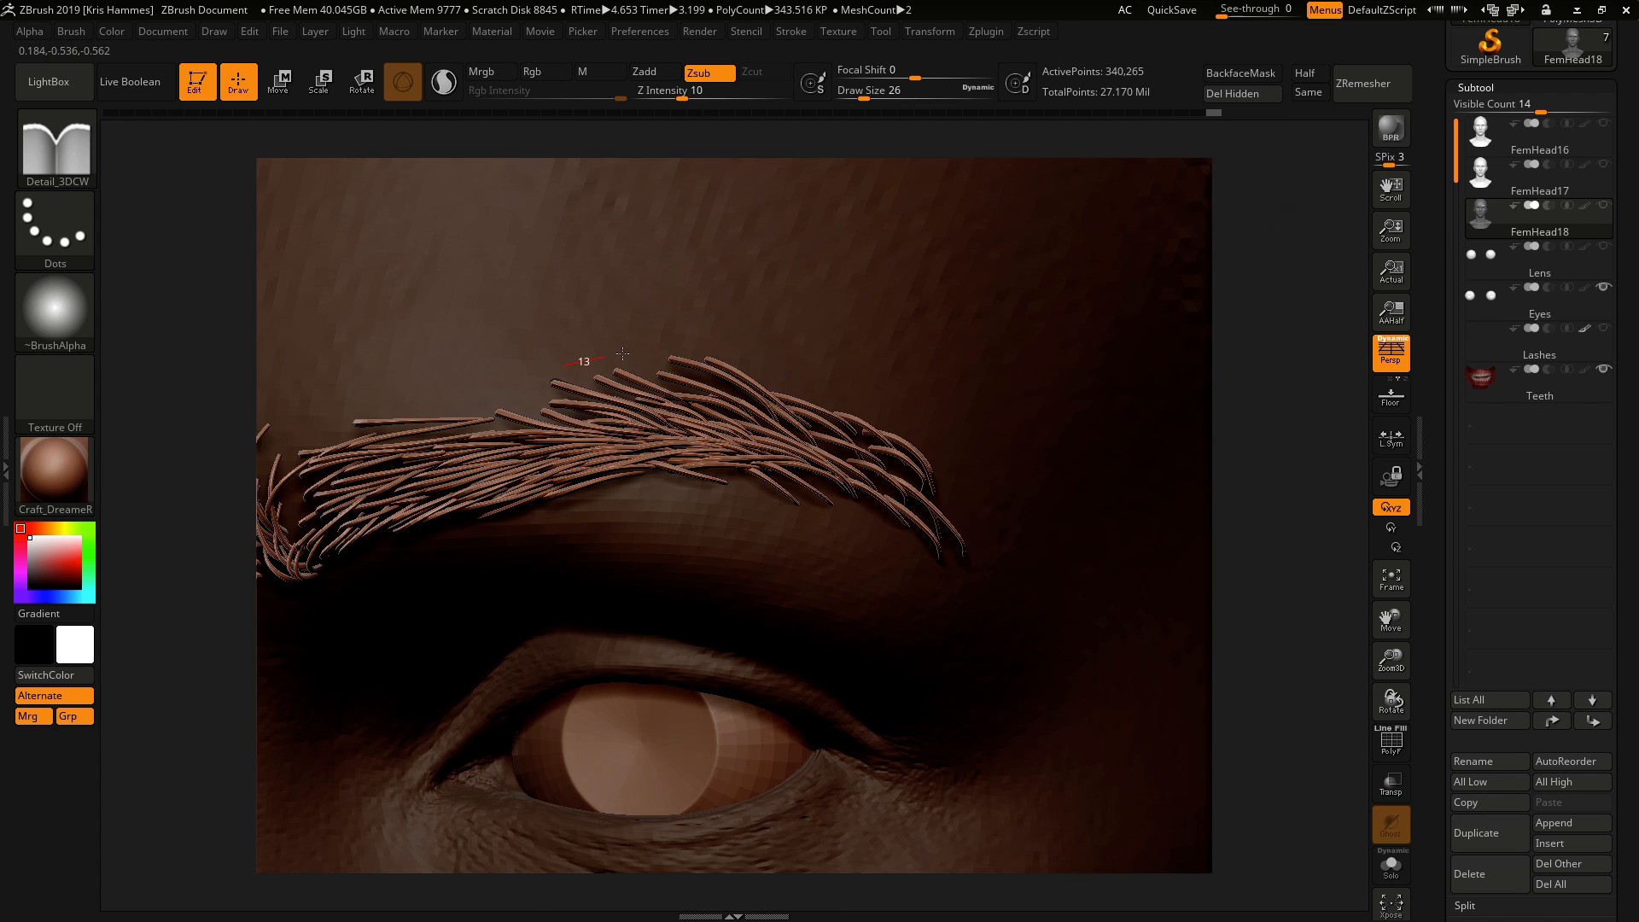
Step: Carve the skin in around the eyebrow hair roots so the strands sink into the brow
drag(623, 355, 821, 379)
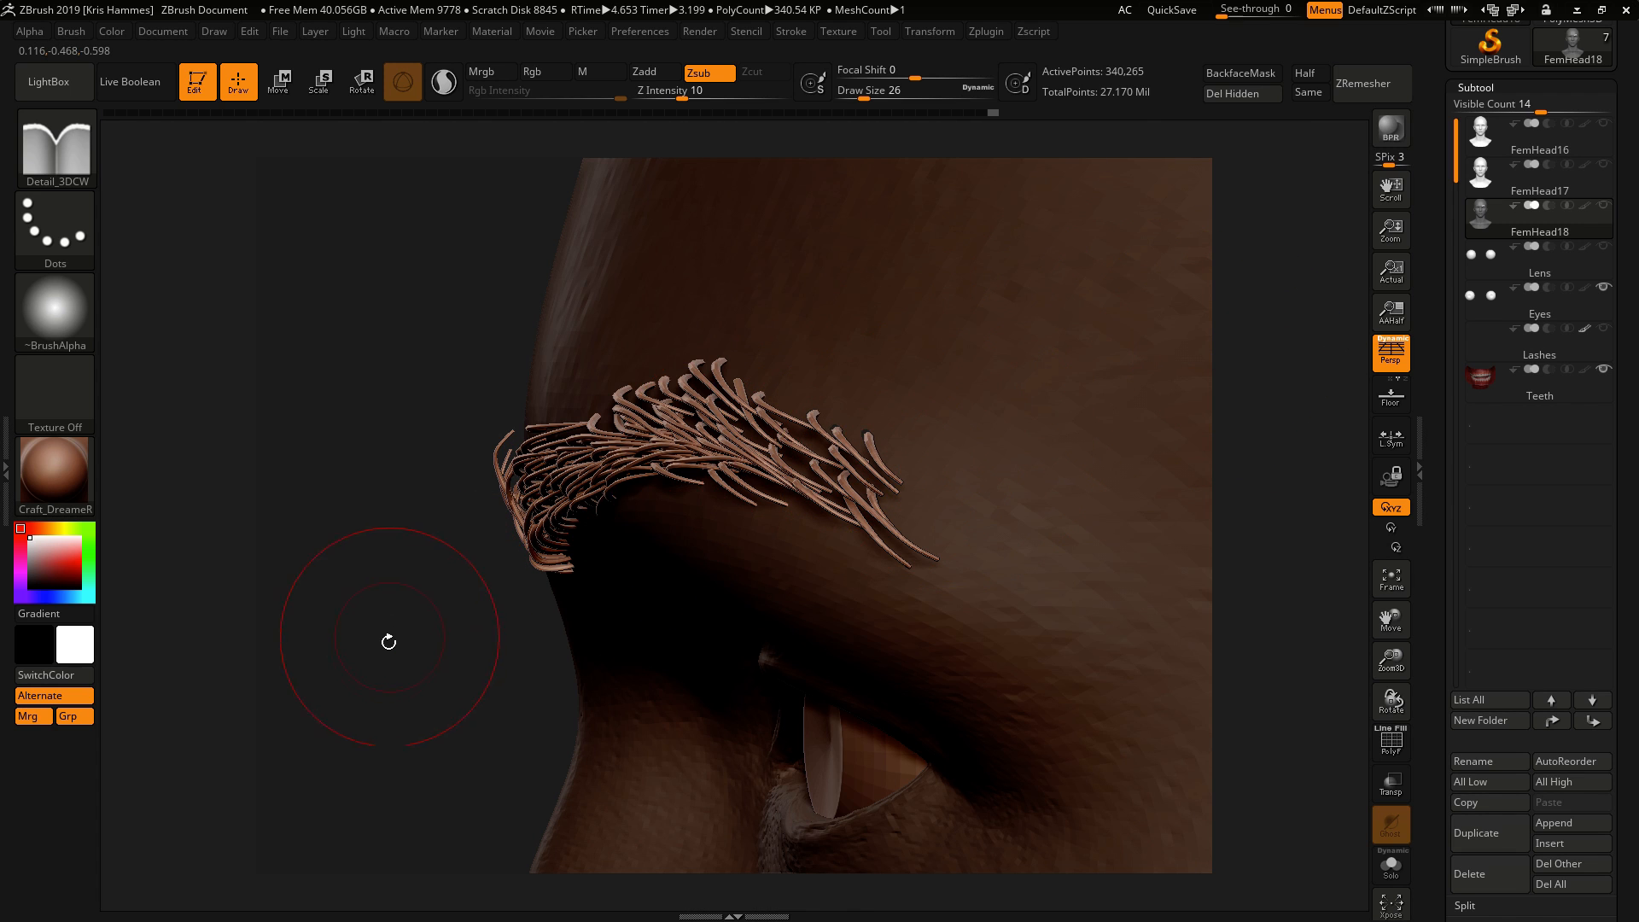
drag(390, 641, 1101, 351)
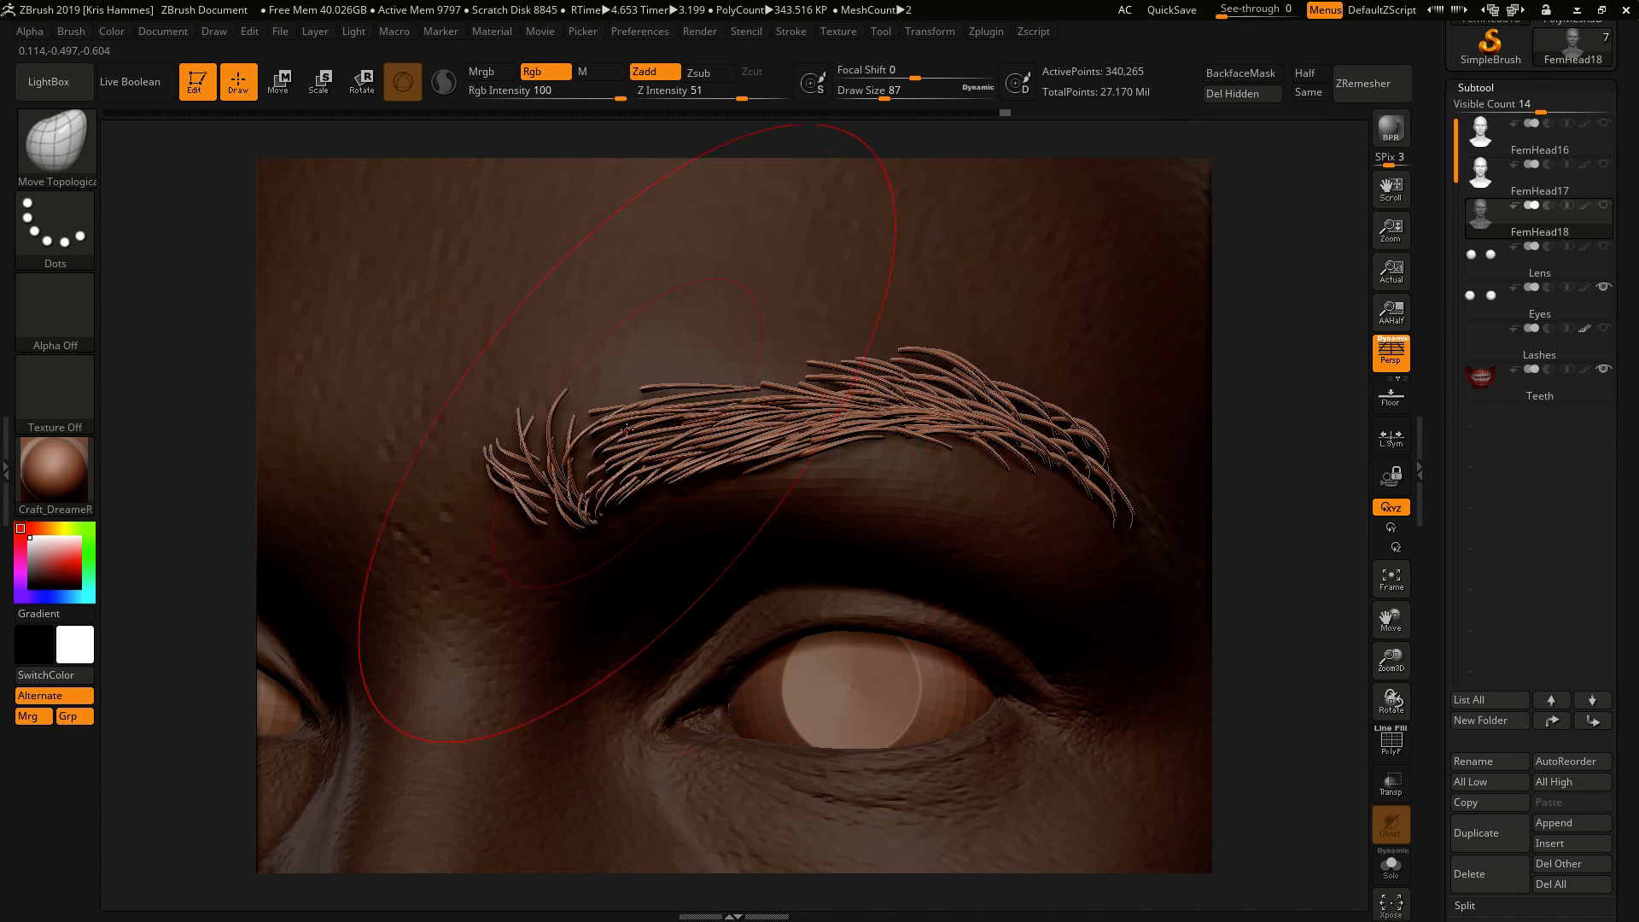
Step: Push the eyebrow hairs onto the brow ridge with the large Move Topological brush
drag(628, 428, 471, 494)
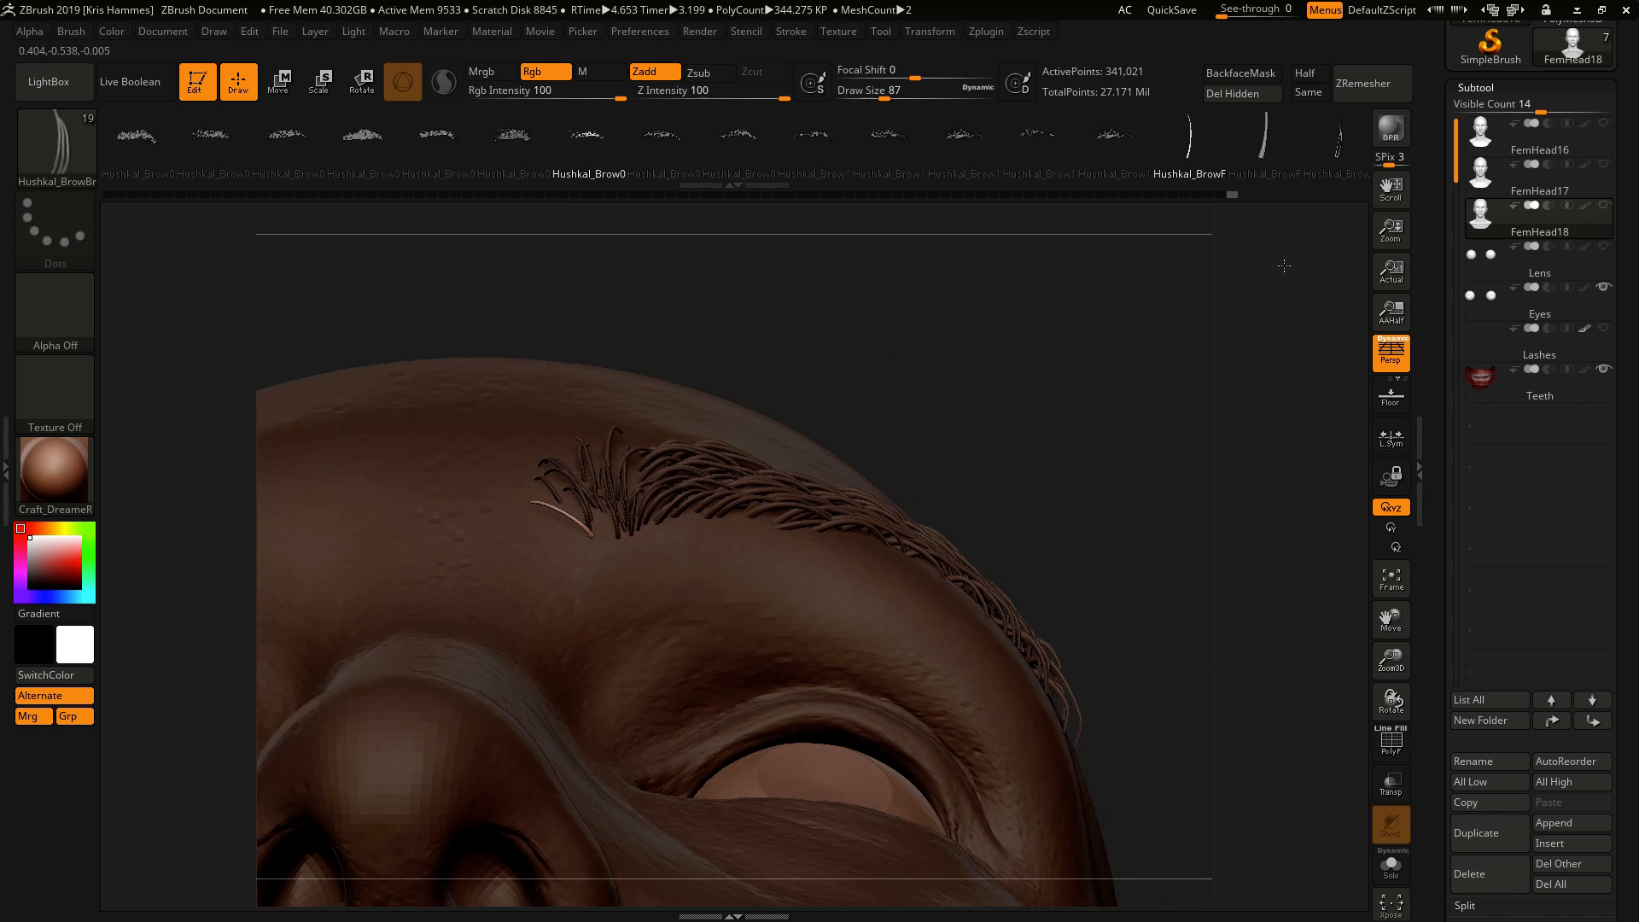
Step: Reposition the loose inner tuft onto the brow with Transpose Move
click(279, 82)
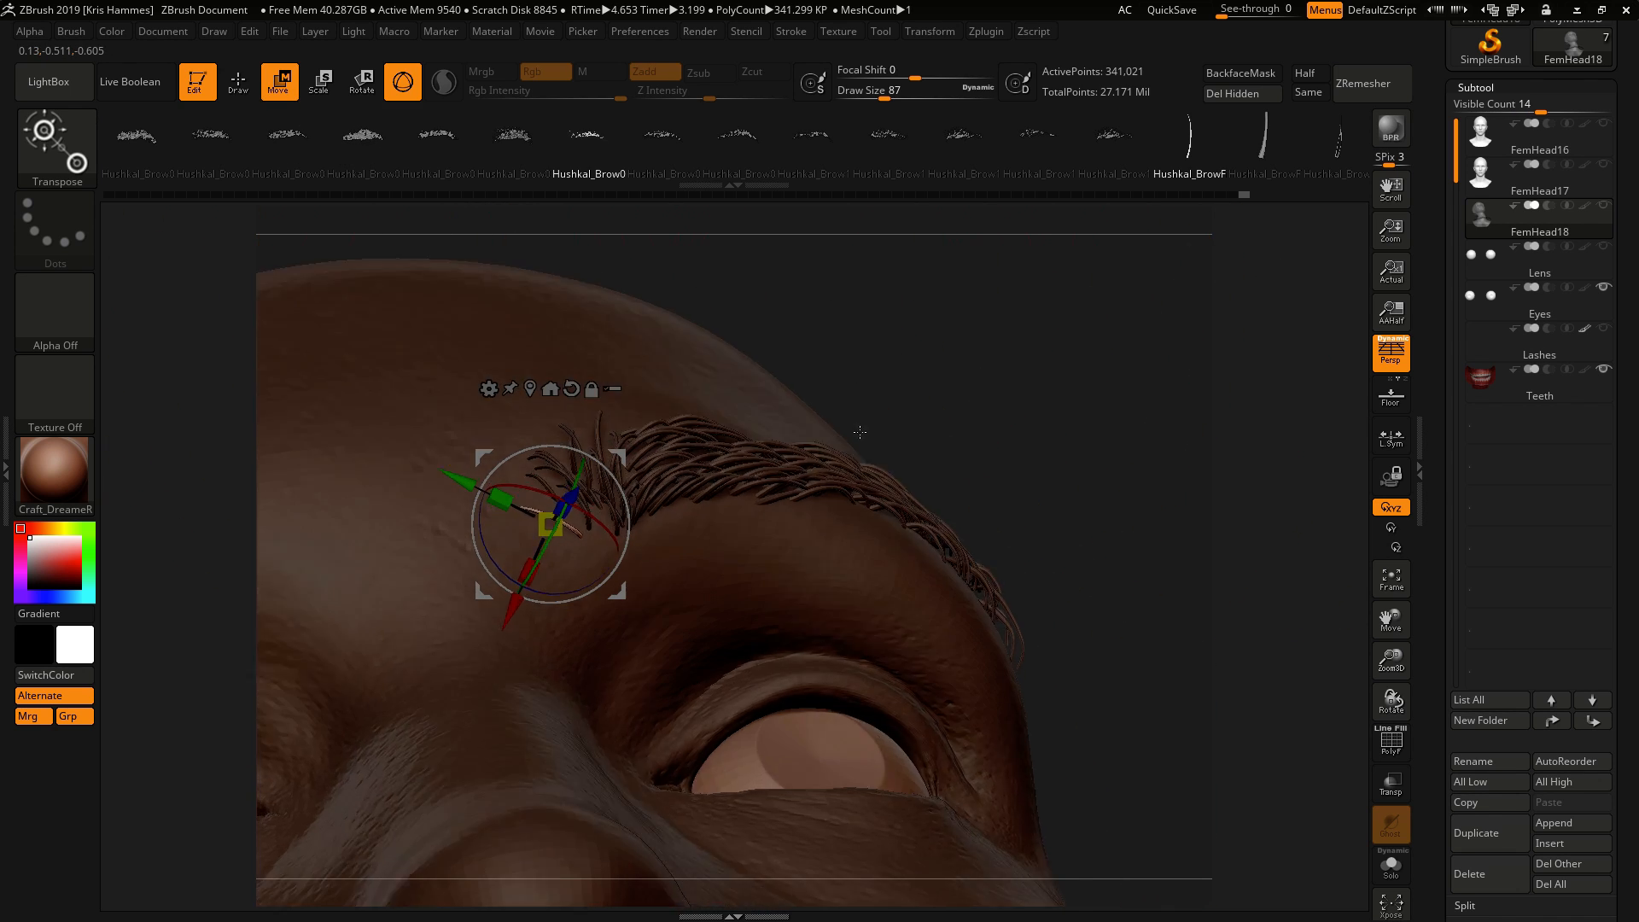
drag(857, 432, 1146, 429)
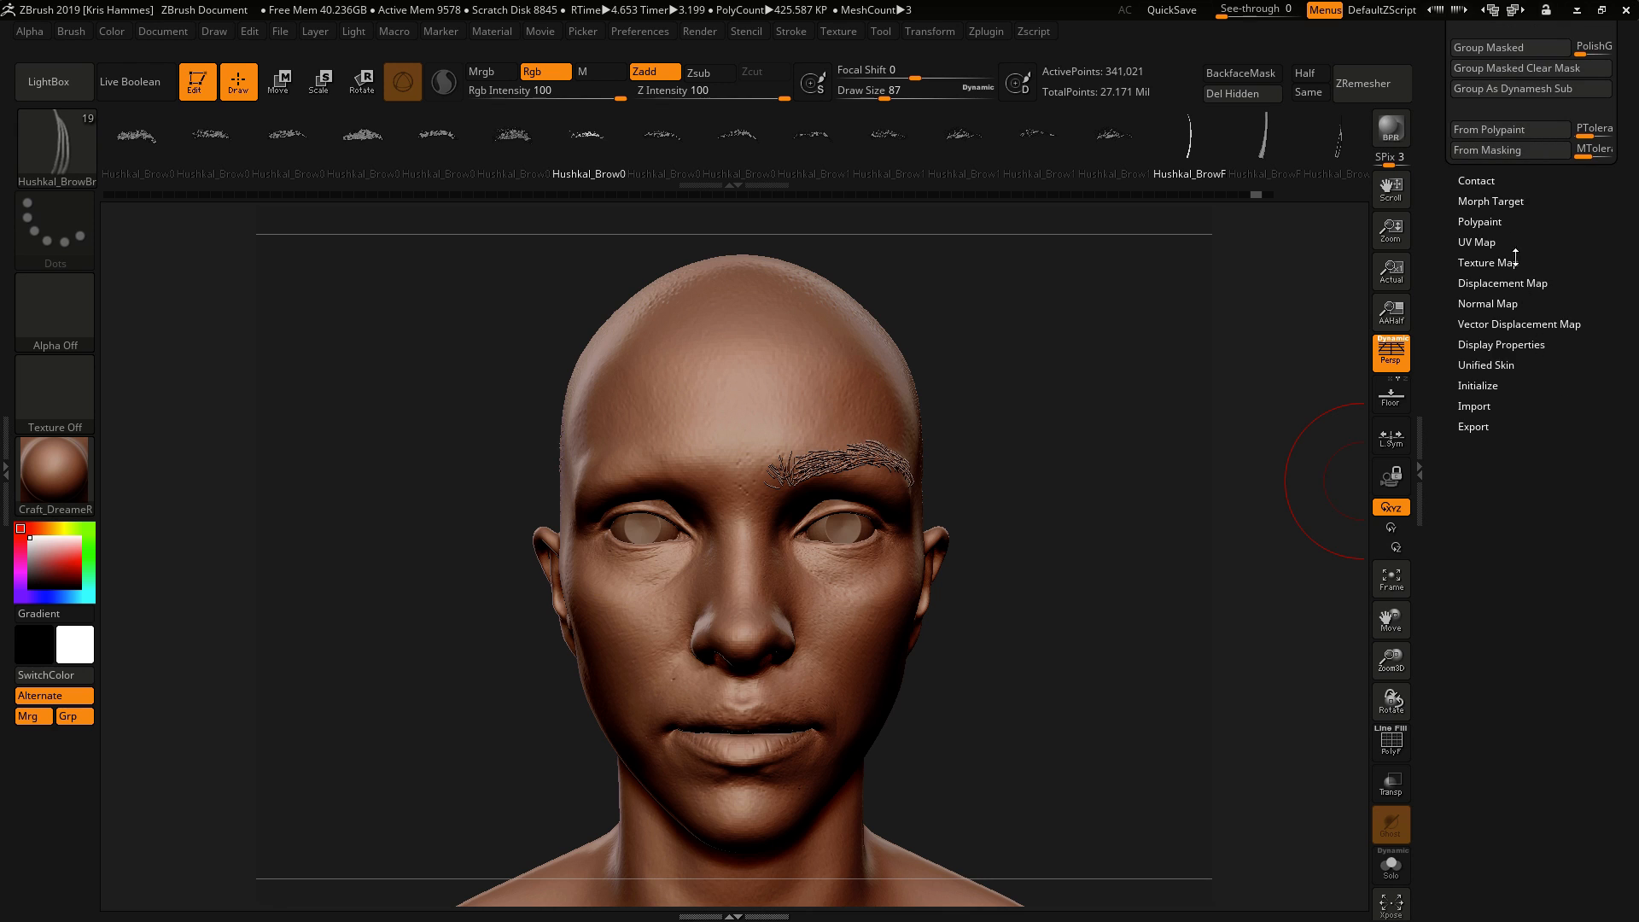
Step: Separate the eyebrow hairs into subtool FemHead18 via Split Unmasked Points
click(1499, 47)
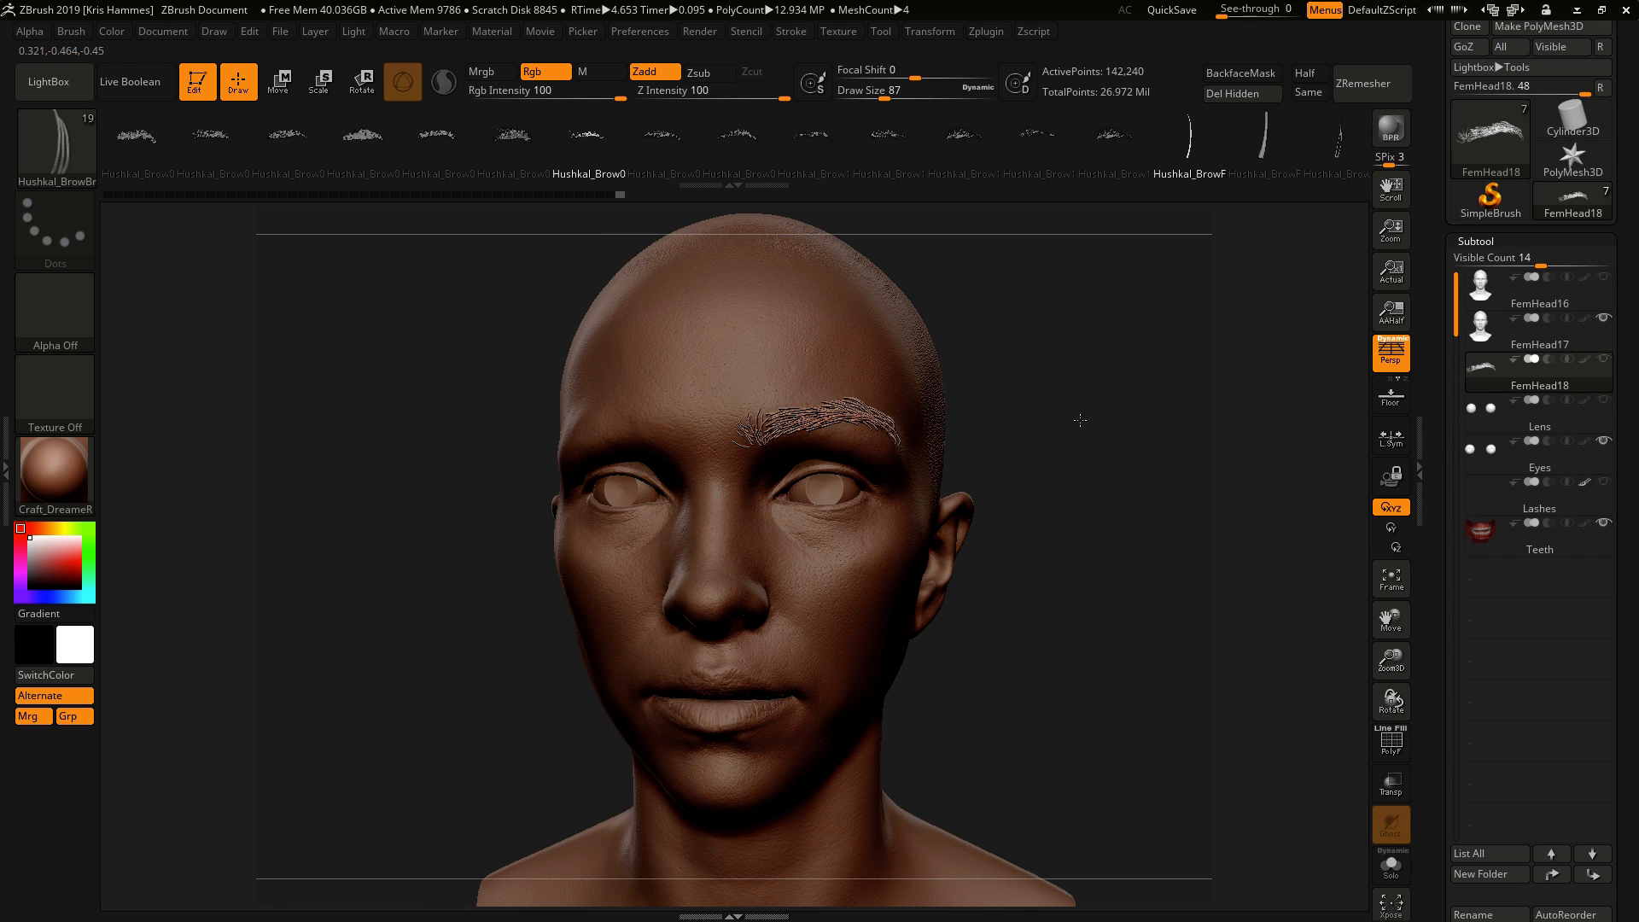
click(986, 32)
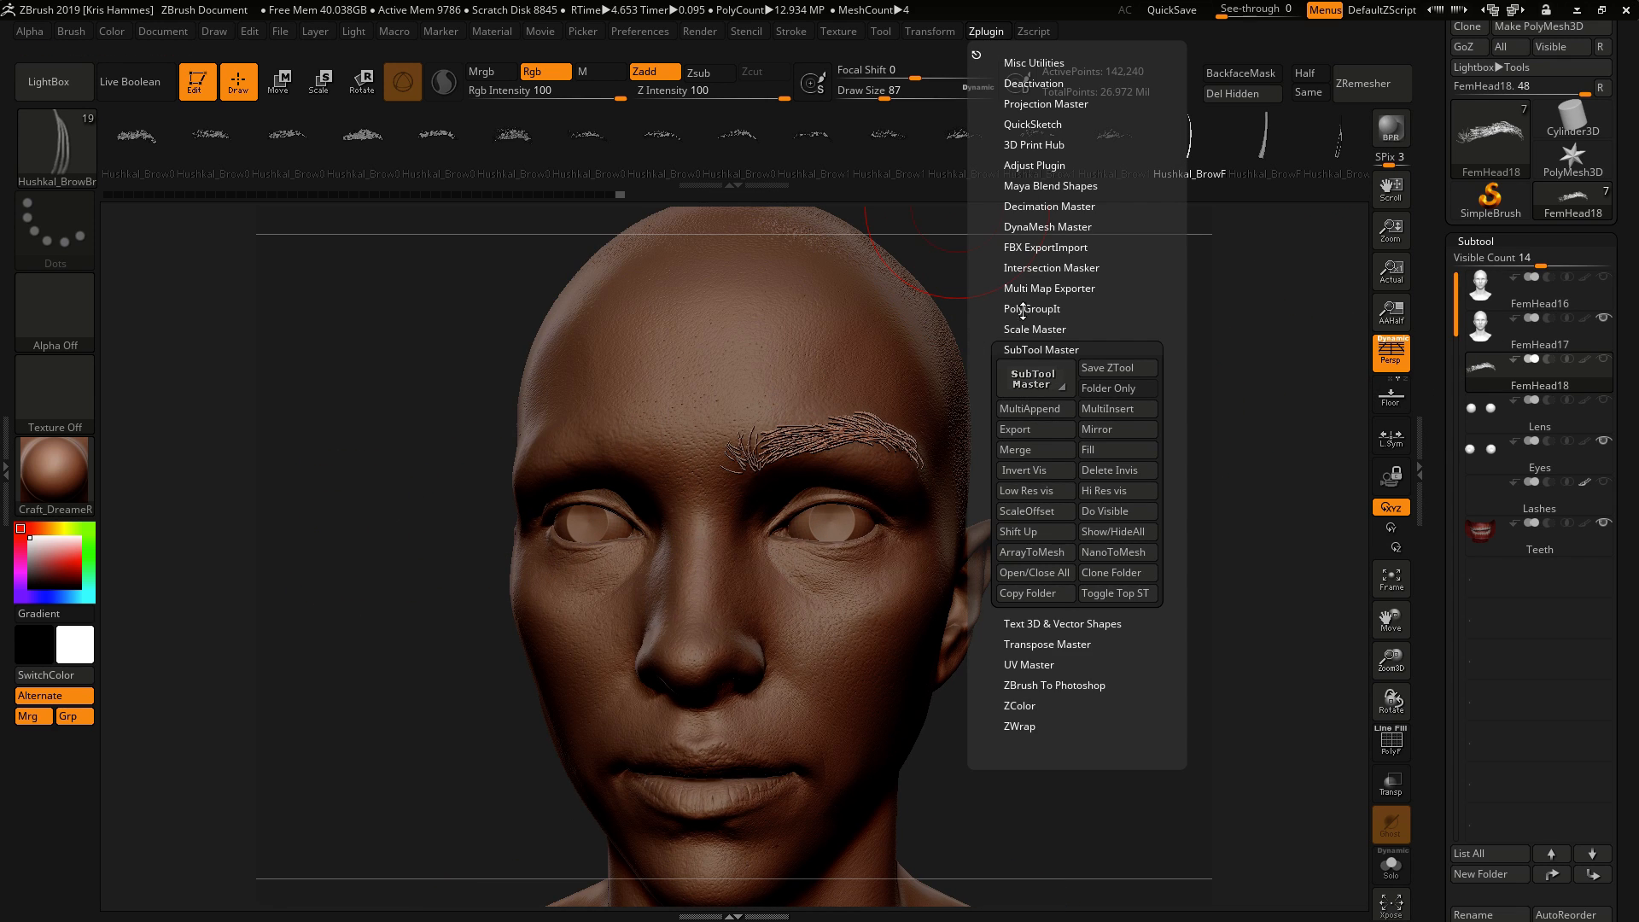
Step: Mirror the eyebrow subtool to the opposite brow with SubTool Master
click(1094, 428)
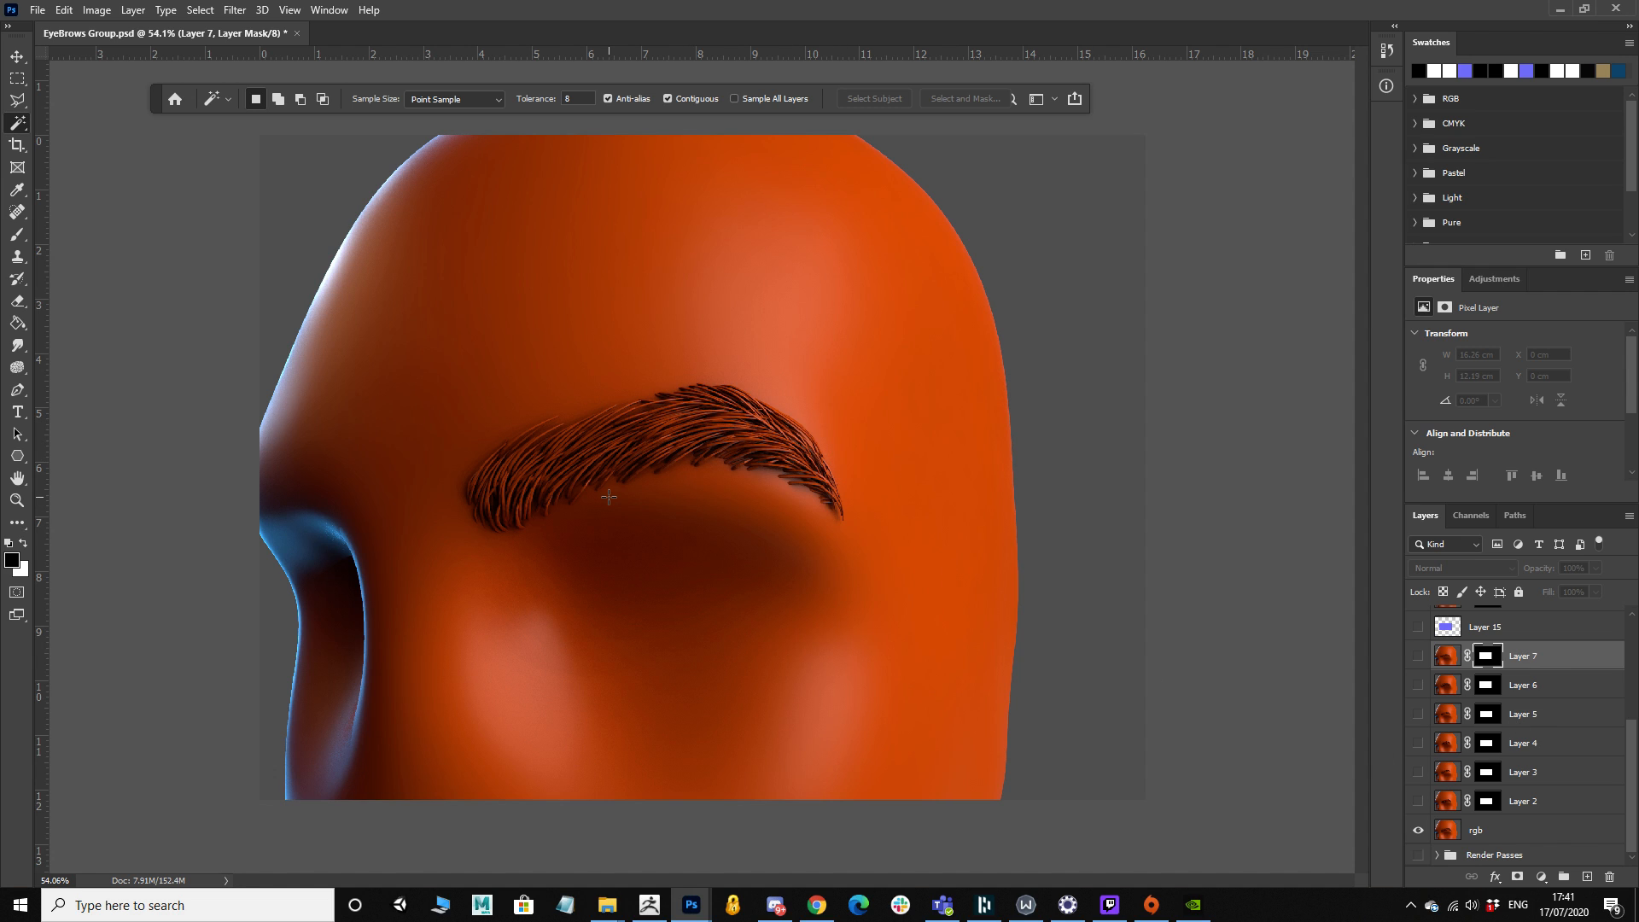
mouse_move(1020, 545)
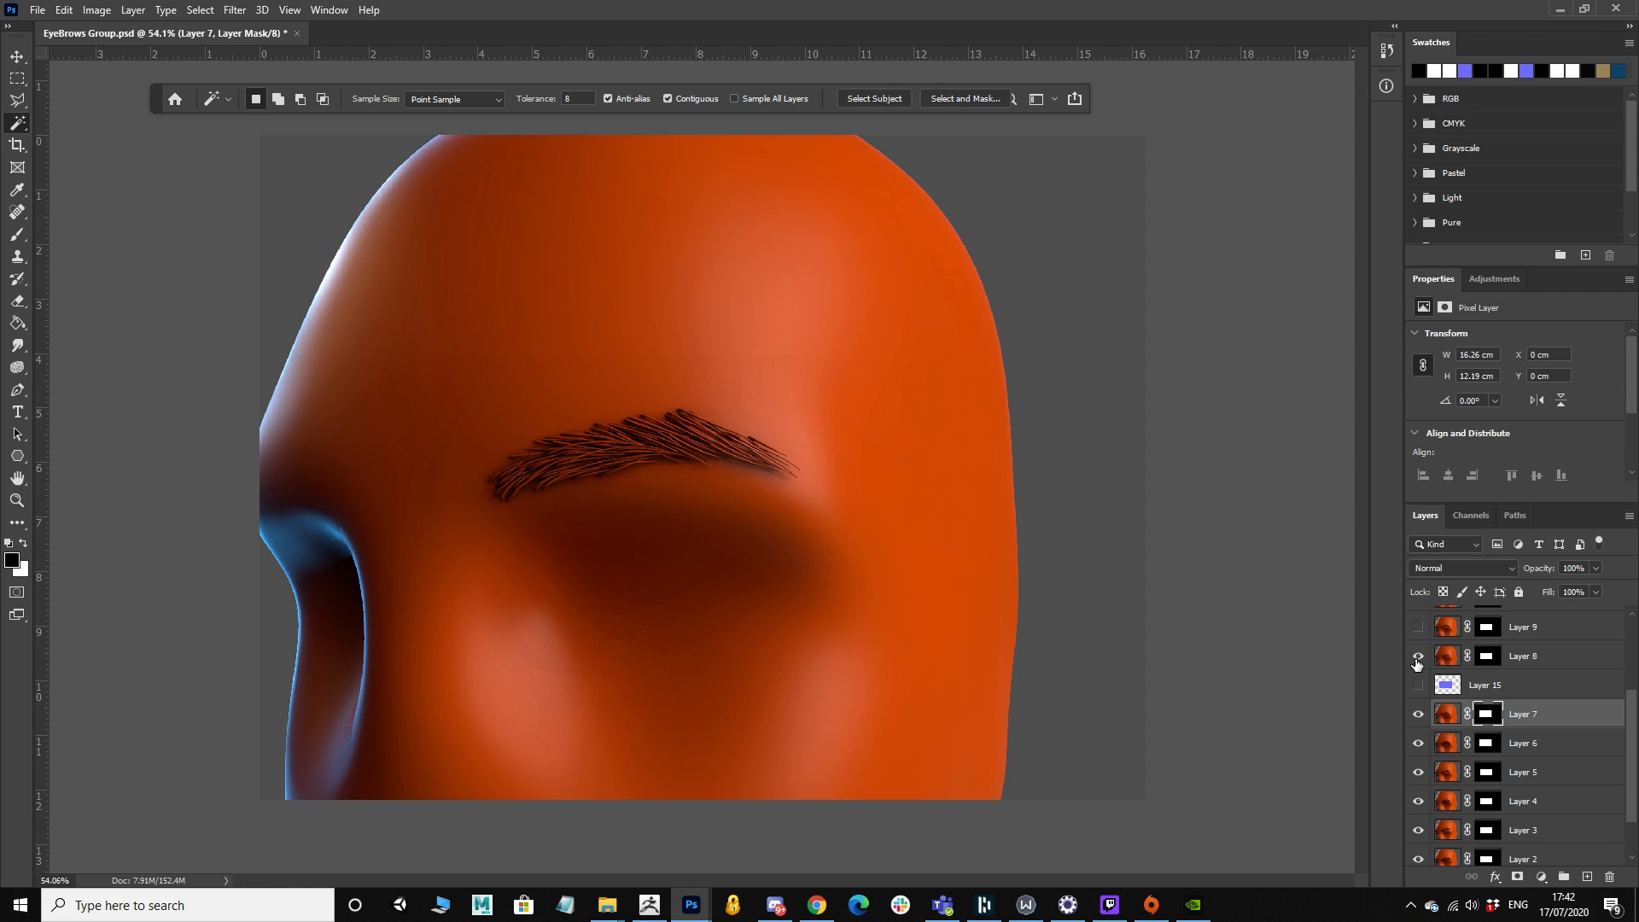
mouse_move(1417, 655)
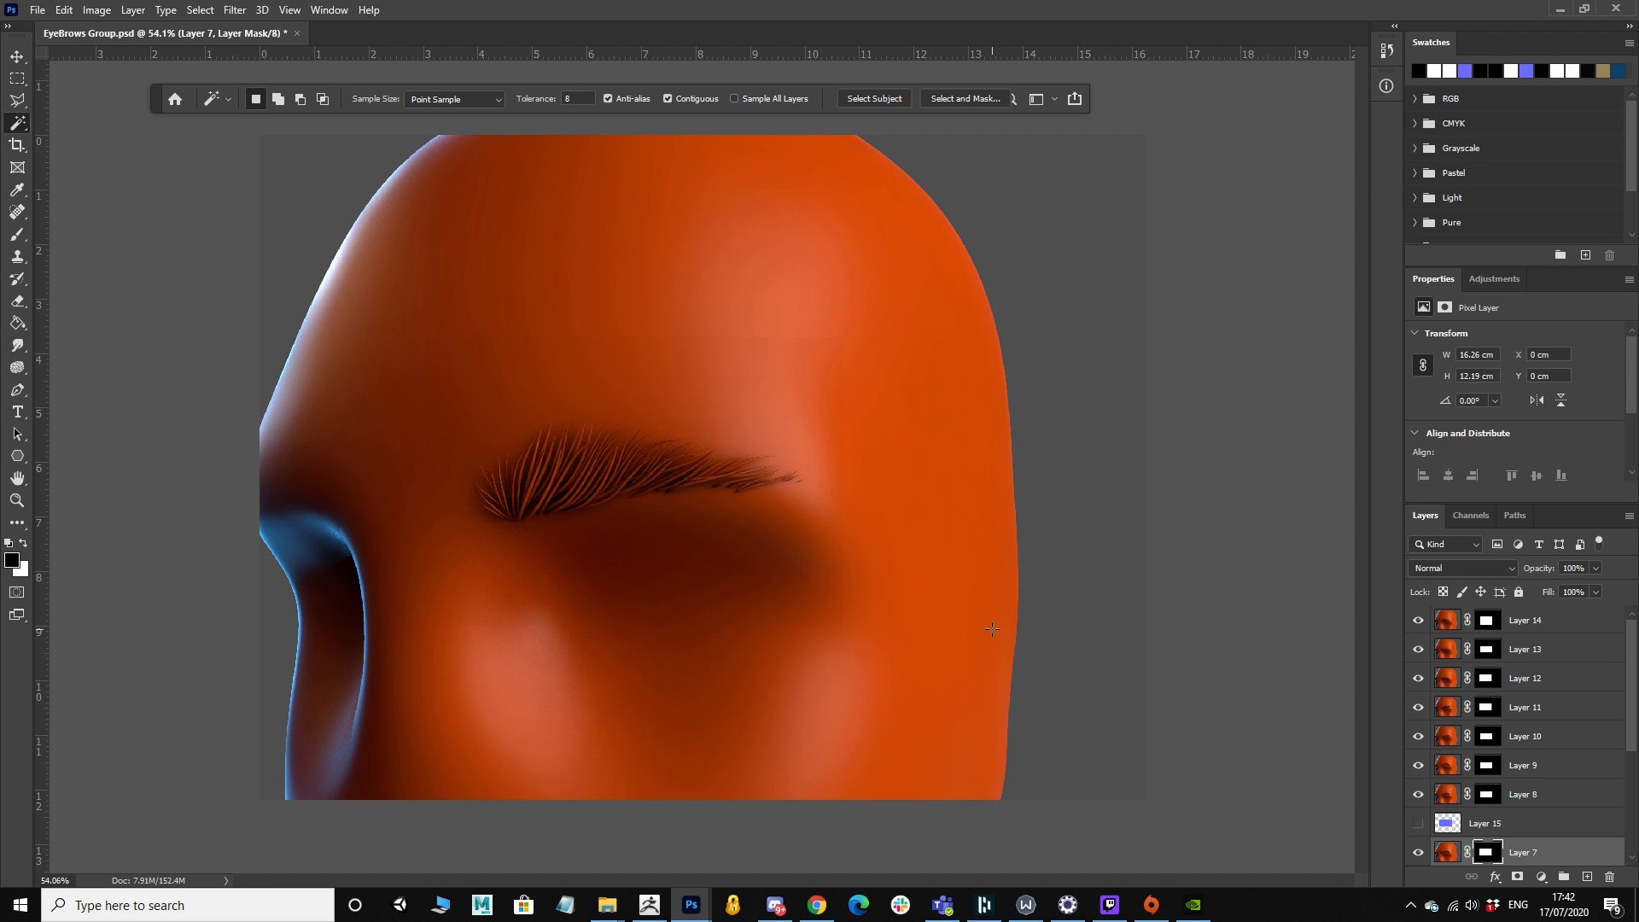
mouse_move(617, 846)
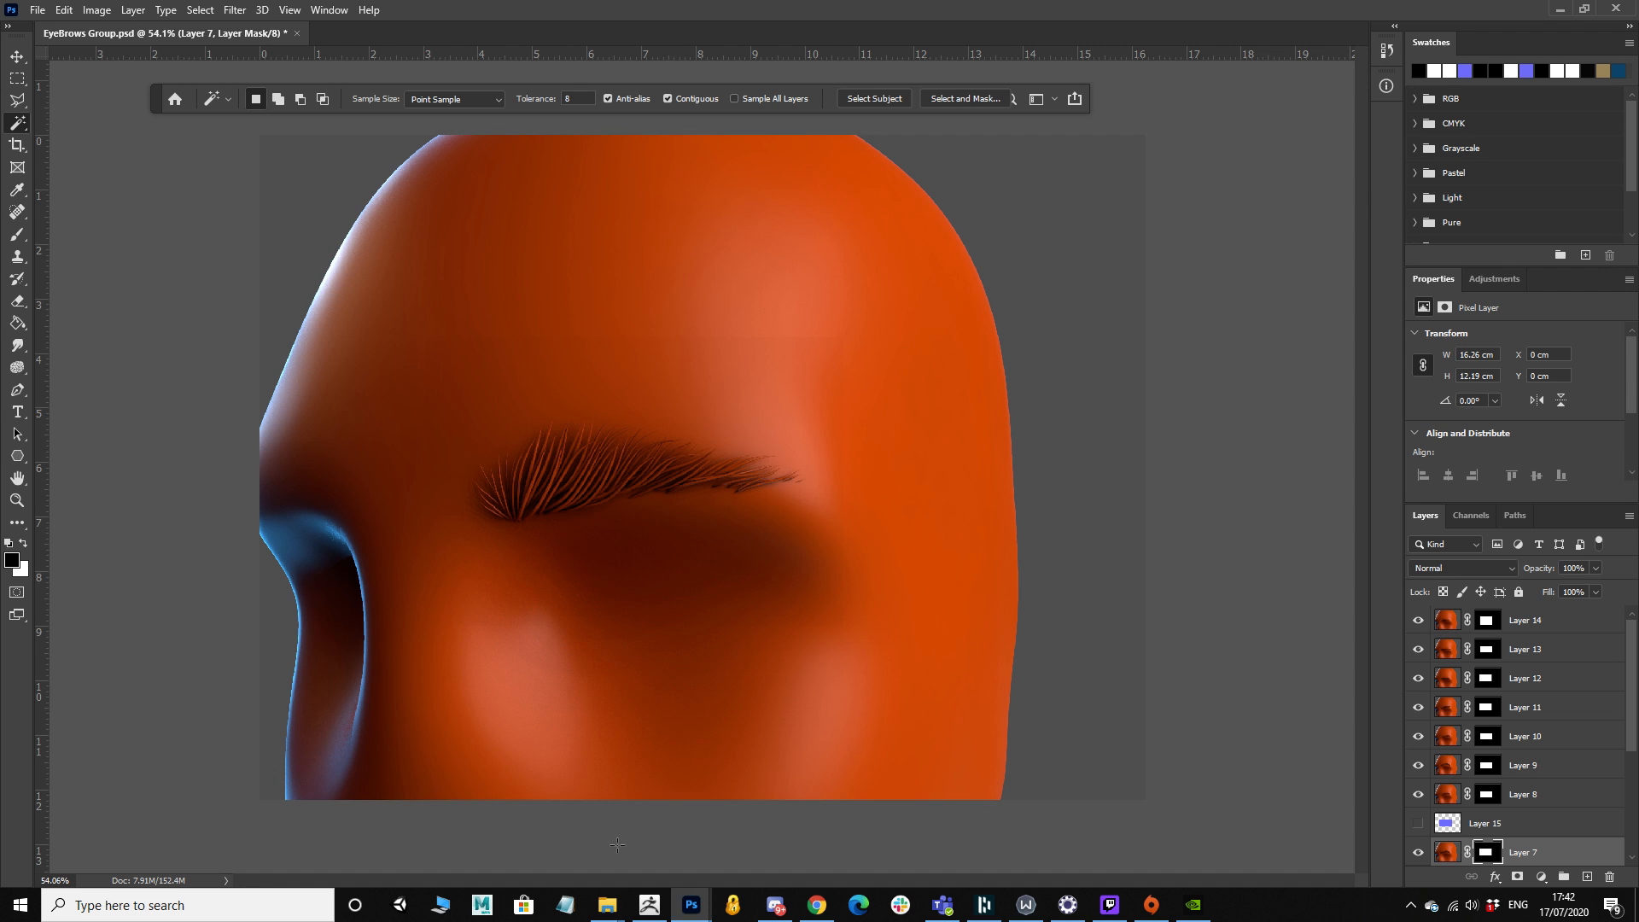